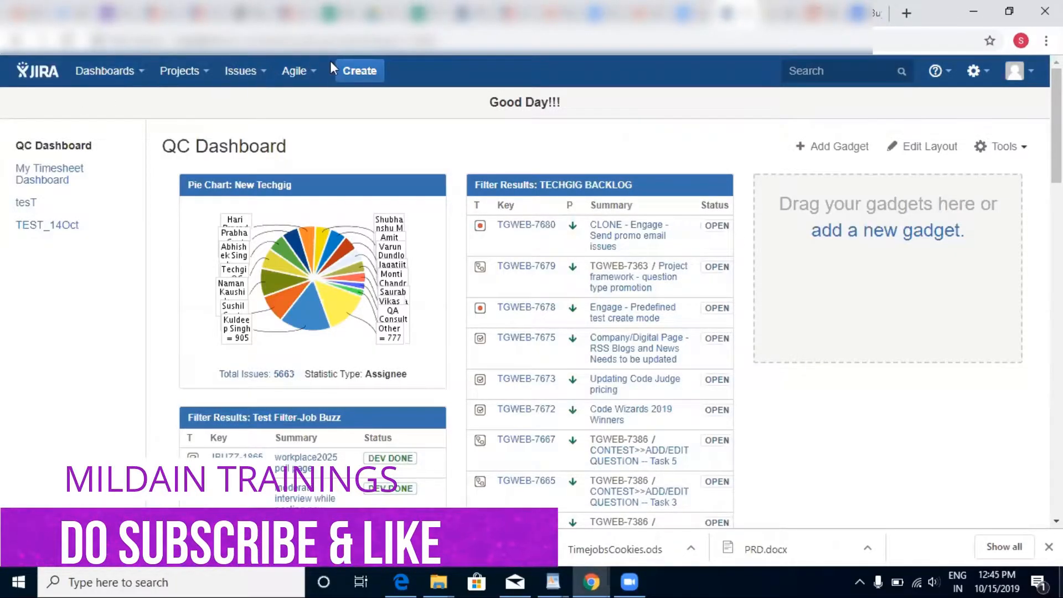
# - Start creating a new project from the Projects menu
pyautogui.click(295, 71)
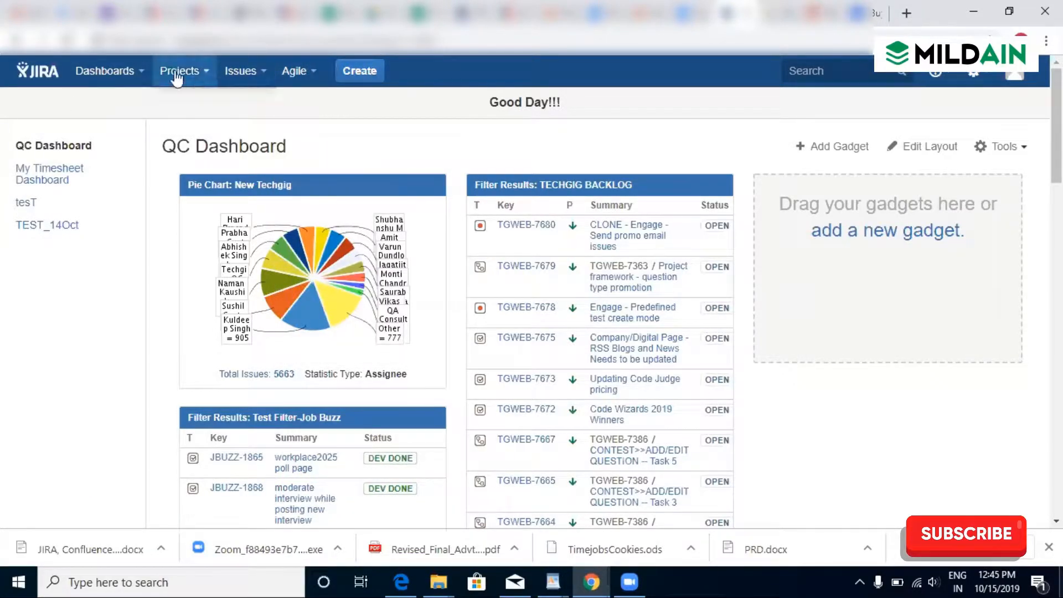
pyautogui.click(180, 71)
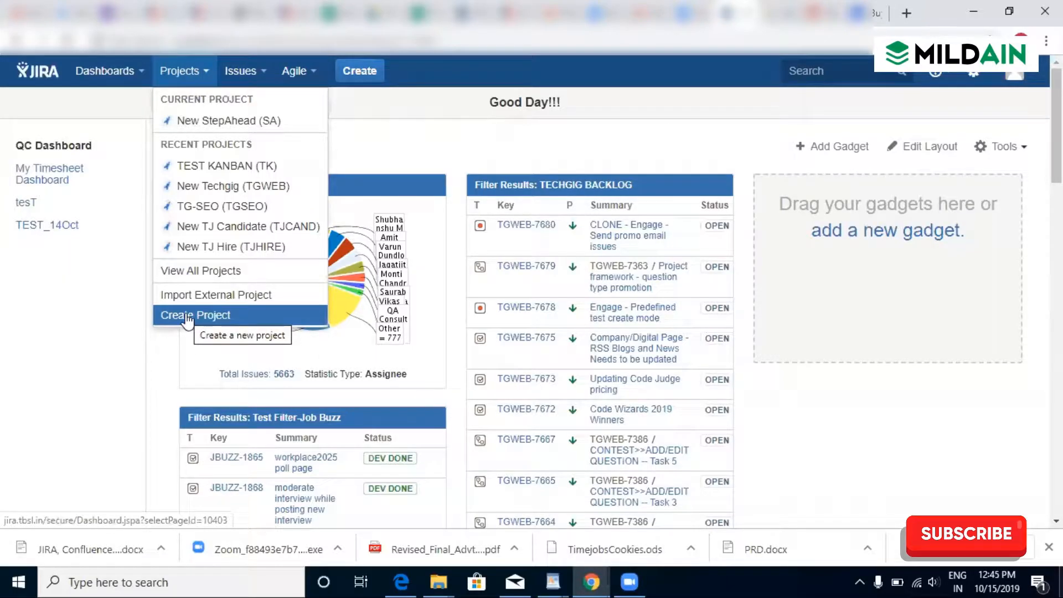
pyautogui.click(194, 315)
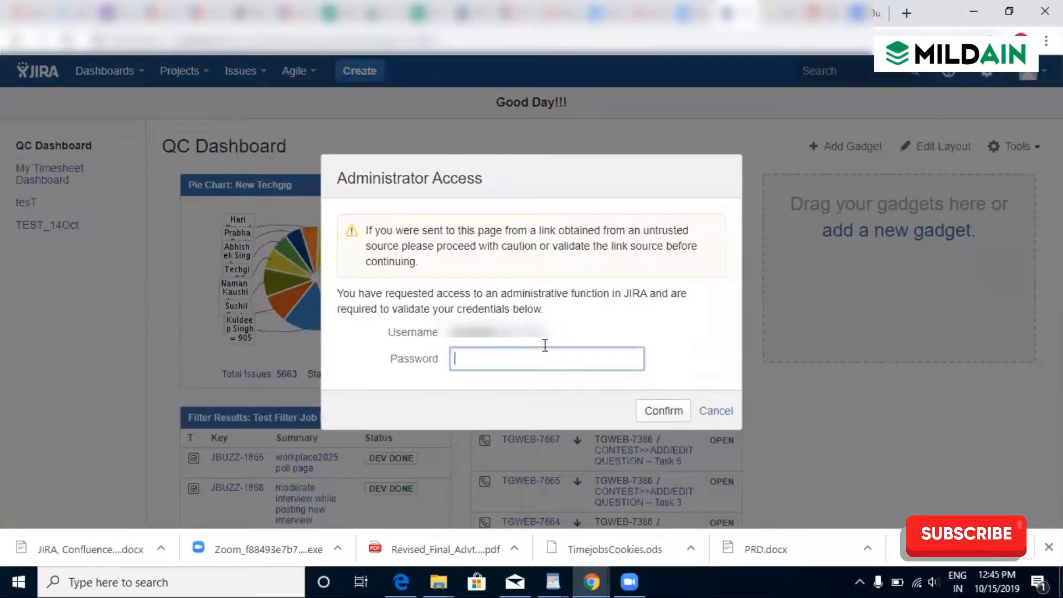
# - Fill the Administrator Access password from the saved login credentials
pyautogui.write('•••••')
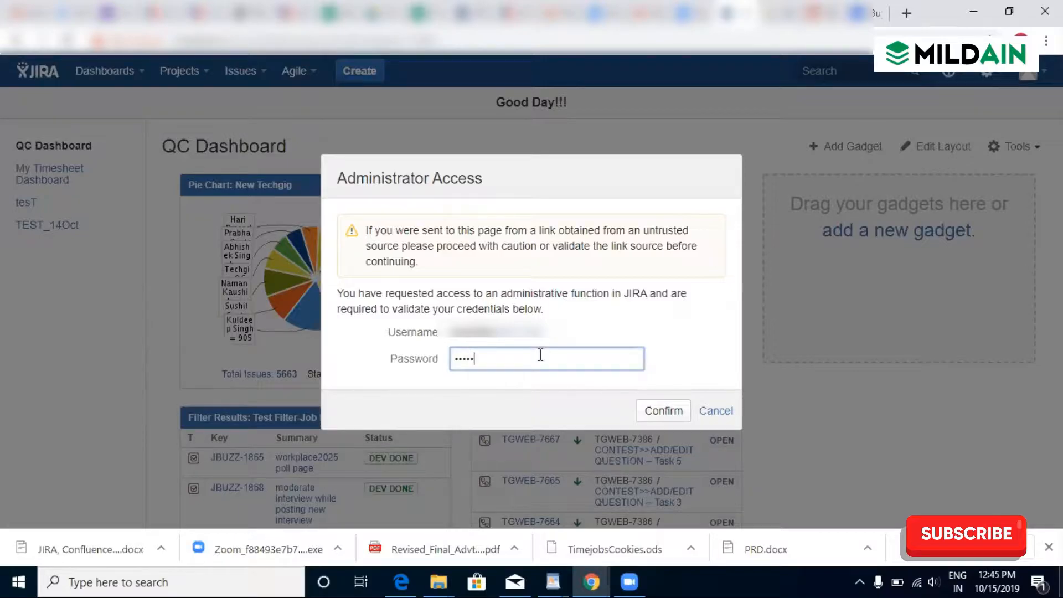
pyautogui.press('backspace')
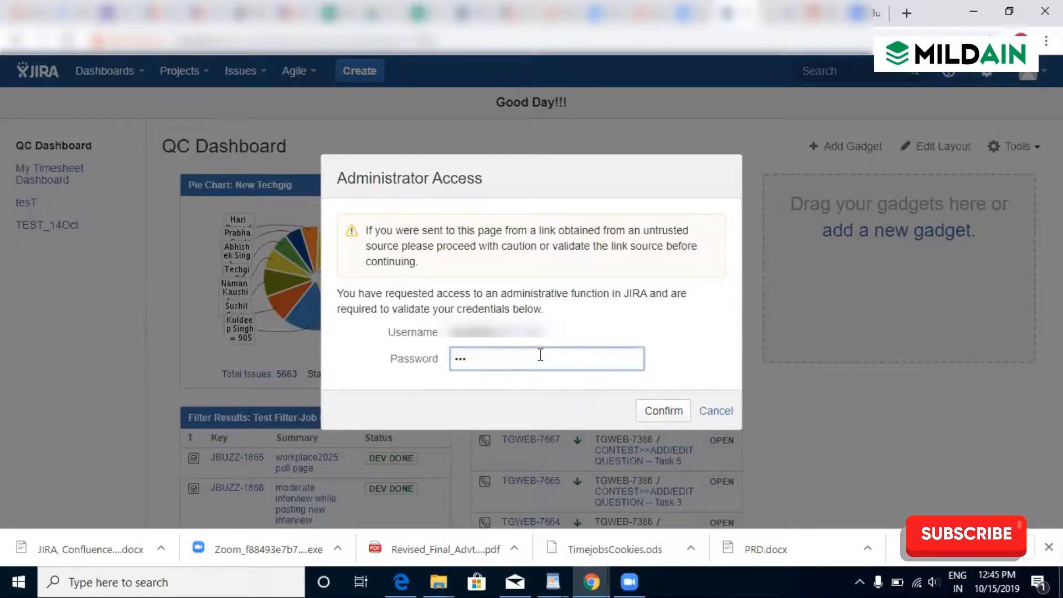
pyautogui.click(546, 357)
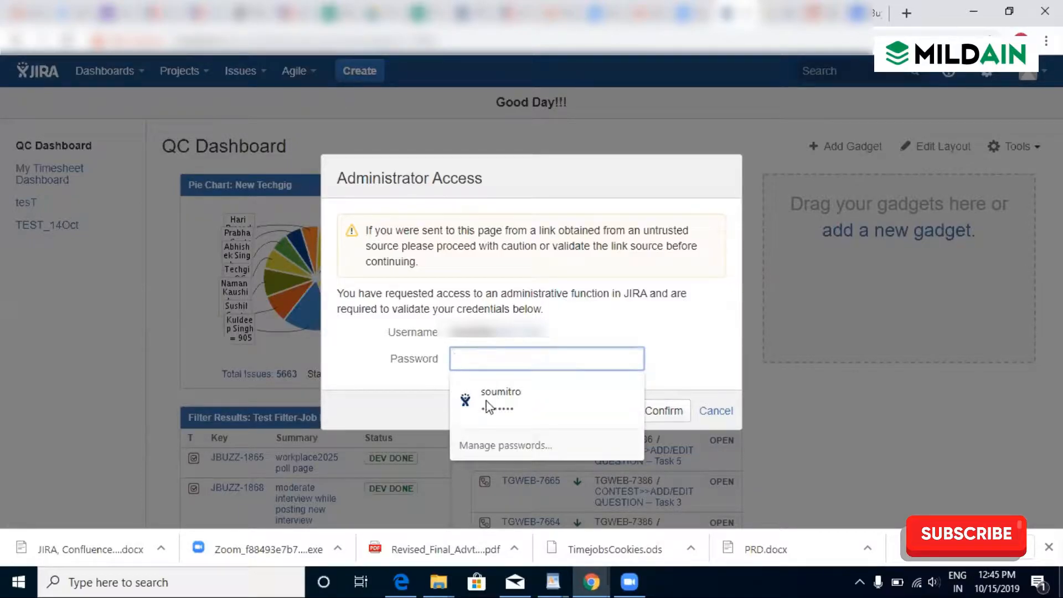
pyautogui.click(501, 399)
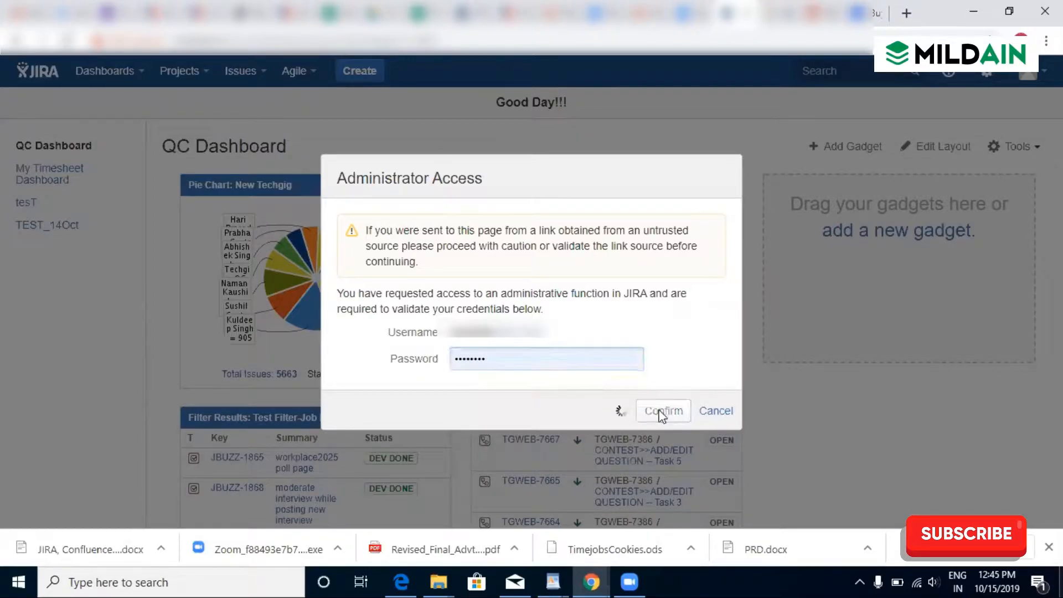
# - Confirm administrator access and choose Scrum software development as the project type
pyautogui.click(663, 411)
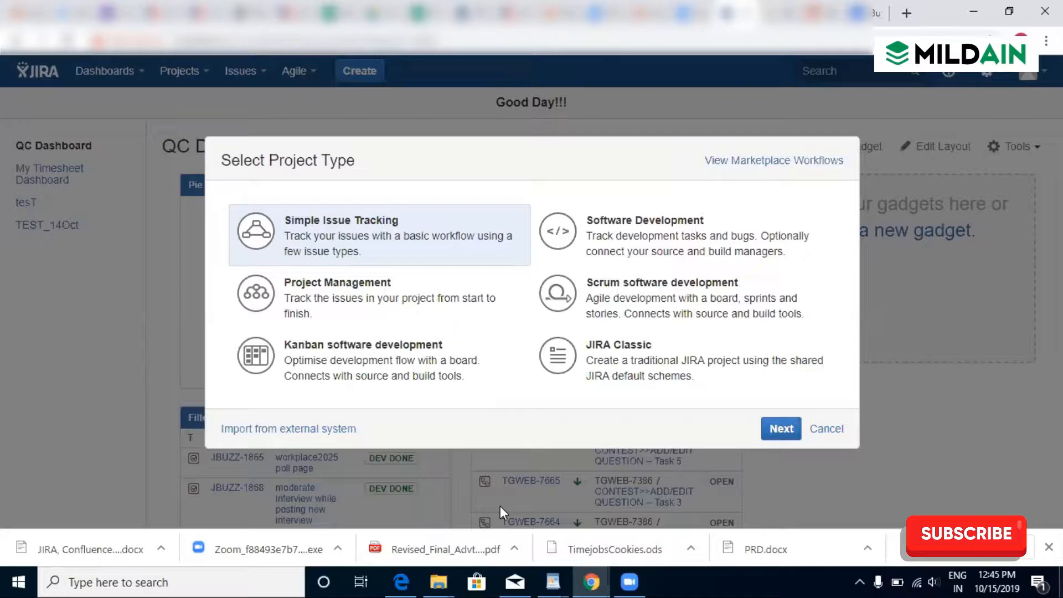
pyautogui.moveTo(723, 346)
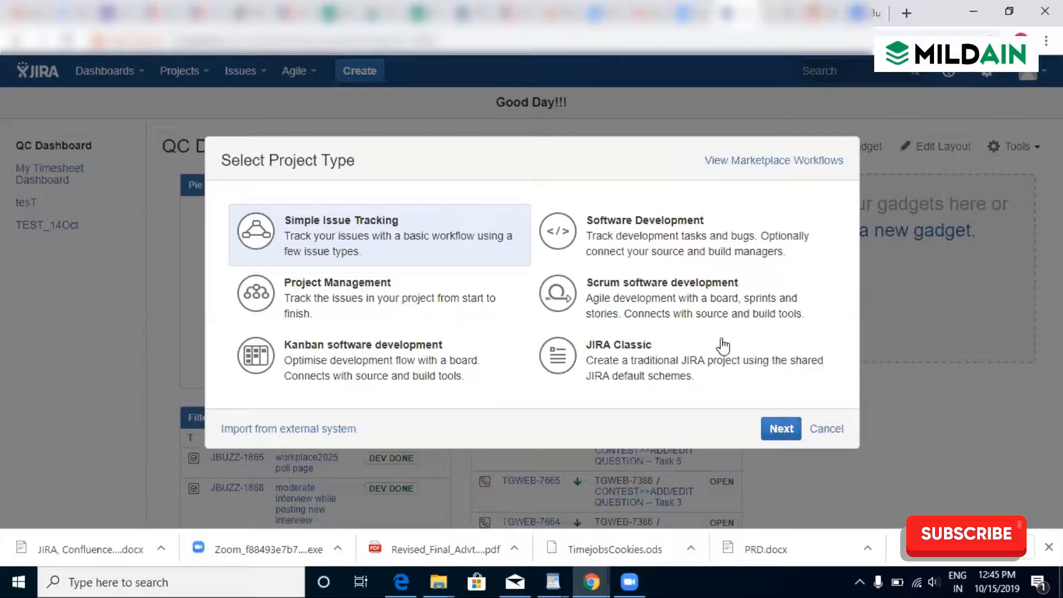
pyautogui.click(680, 297)
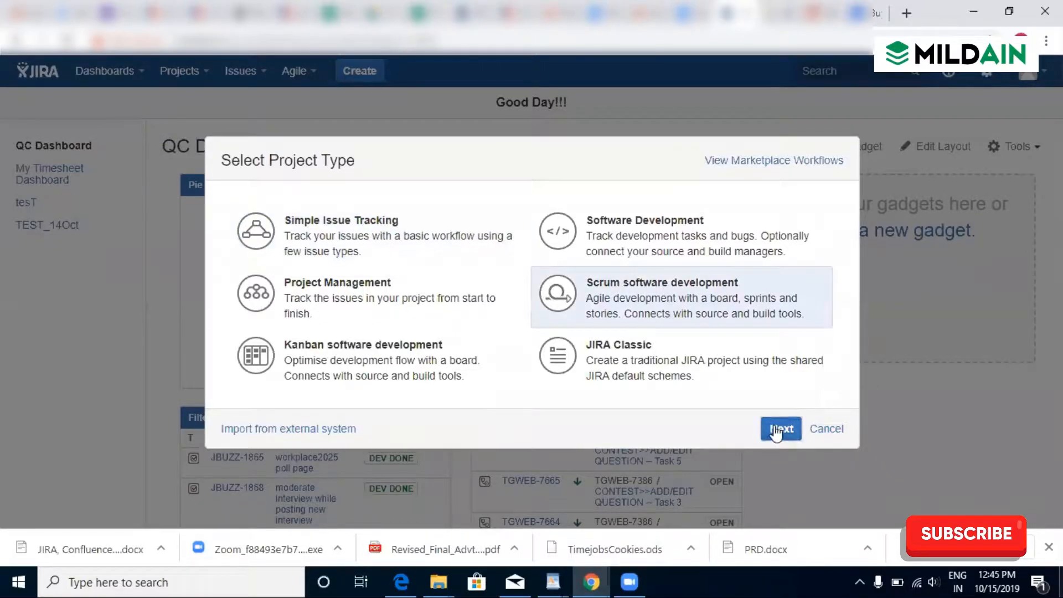
pyautogui.click(780, 429)
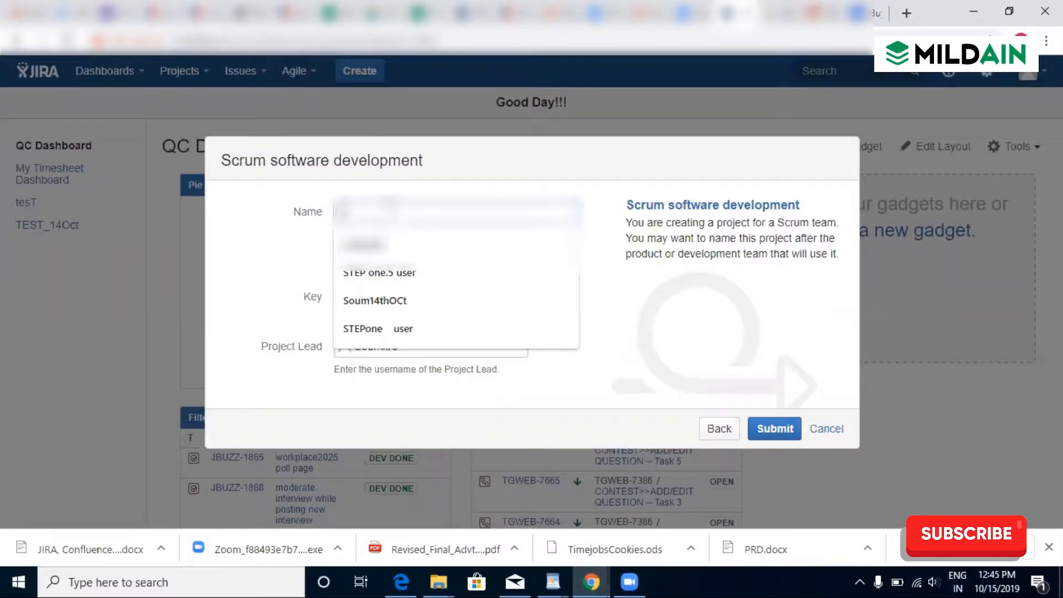
# - Name the new Scrum project TEST SCRUM
pyautogui.click(377, 312)
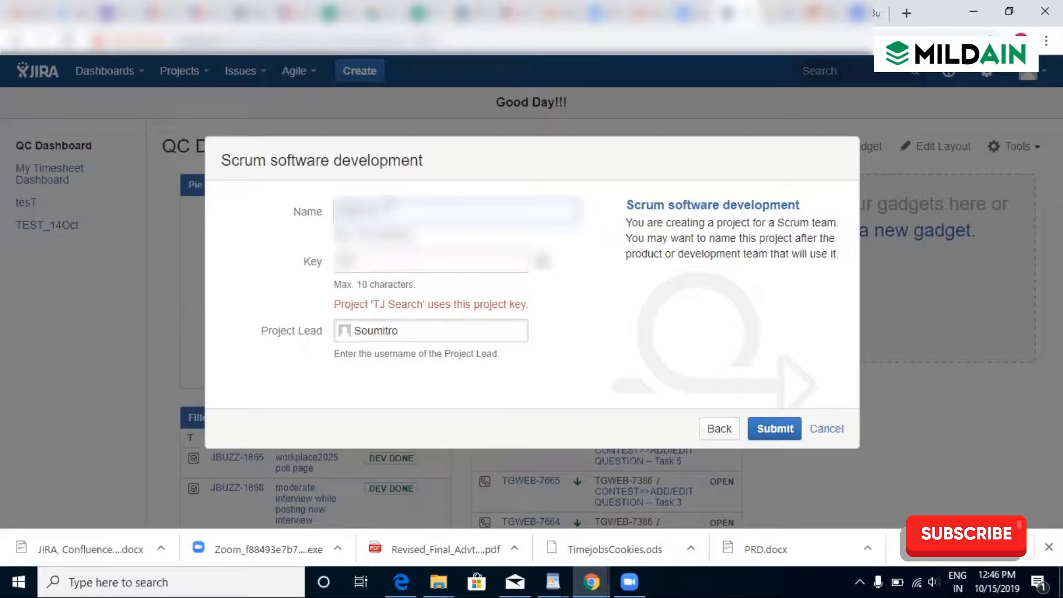
pyautogui.write('TEST SCRUM')
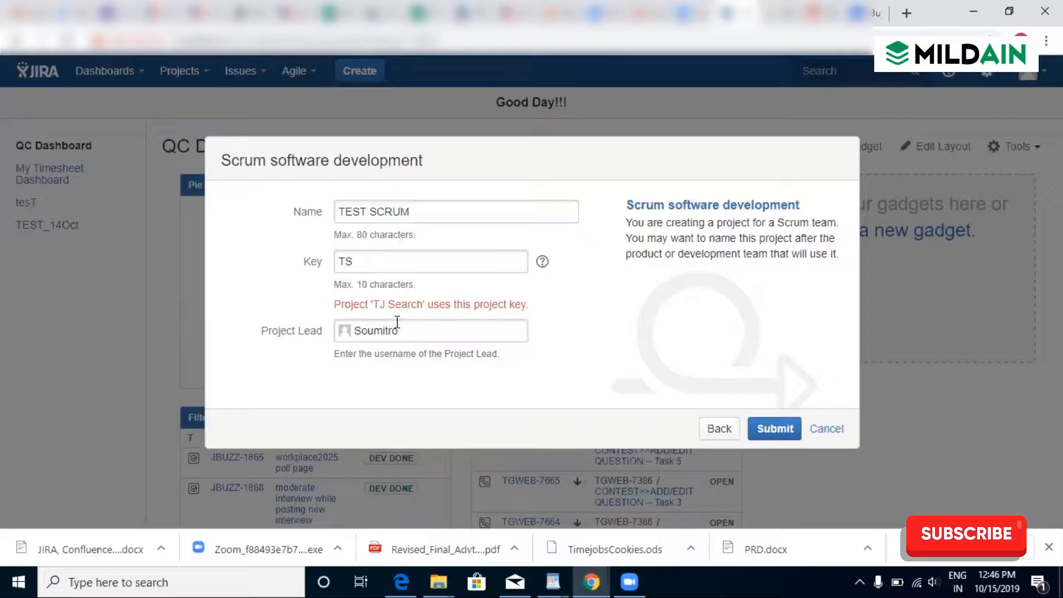
pyautogui.moveTo(399, 269)
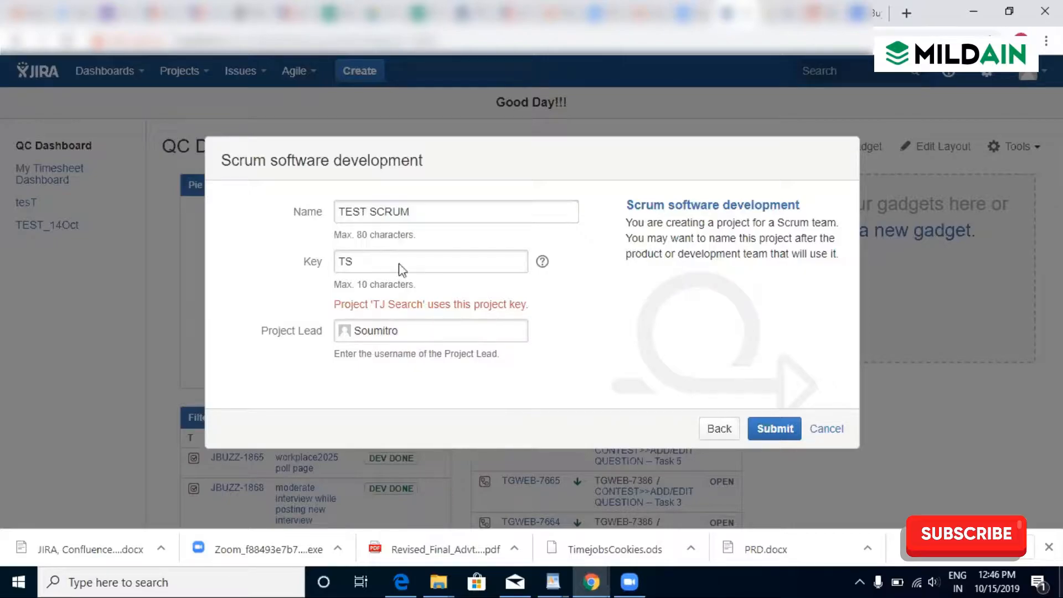
# - Edit the project key to the unused value TSI so it no longer clashes
pyautogui.click(431, 261)
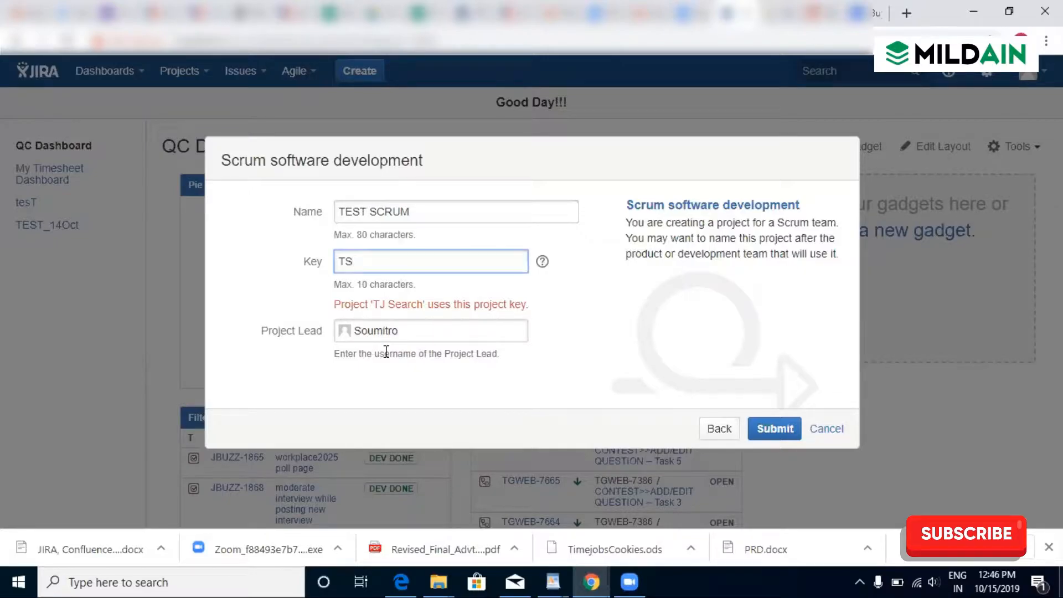
pyautogui.write('C')
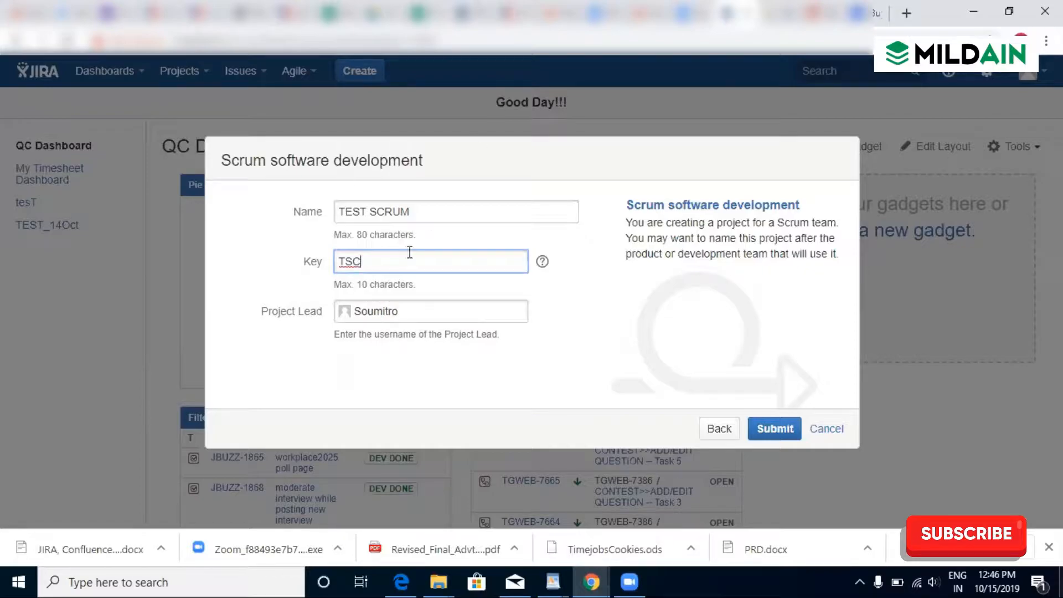
pyautogui.press('Backspace')
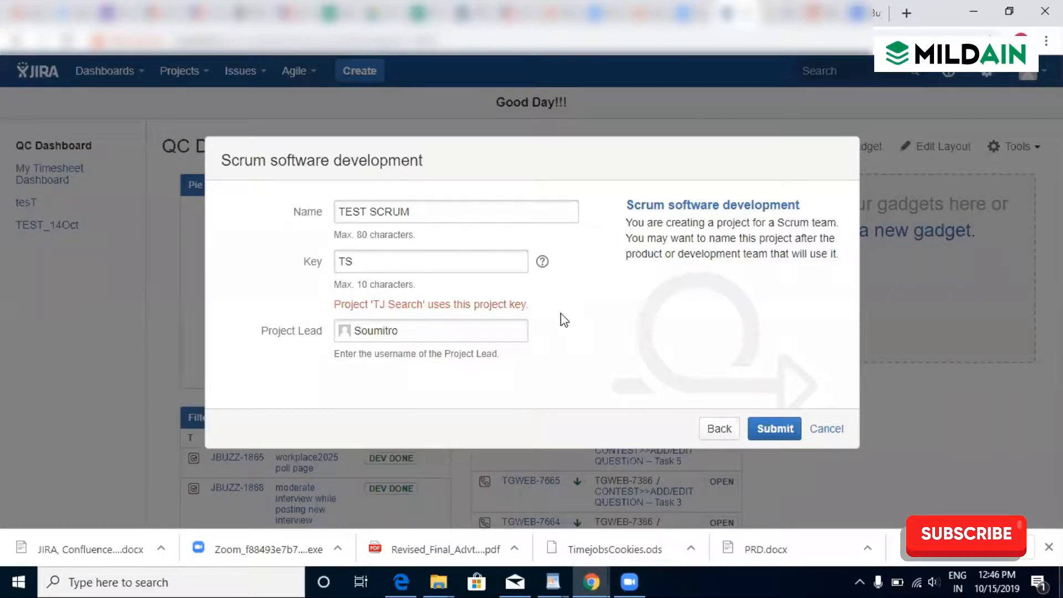
pyautogui.click(431, 261)
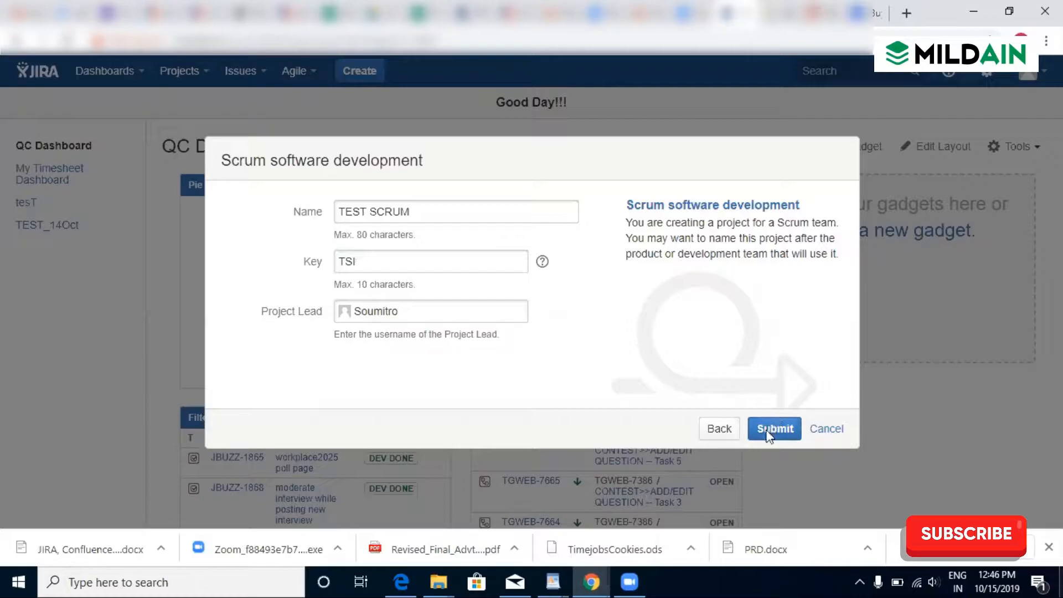
# - Submit the form to create the TEST SCRUM project and reach its empty backlog
pyautogui.click(774, 428)
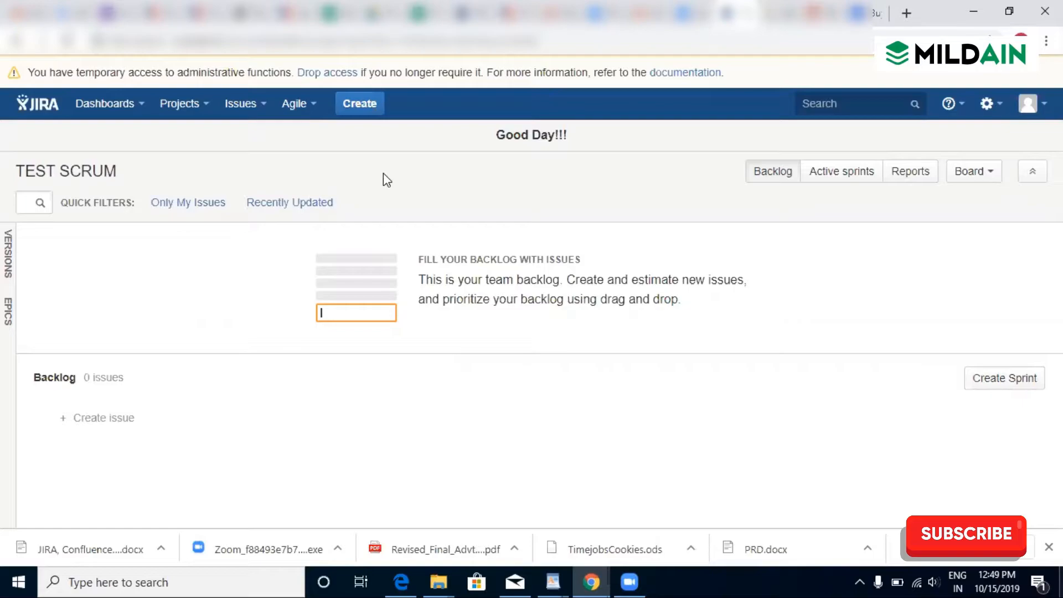
pyautogui.moveTo(1031, 243)
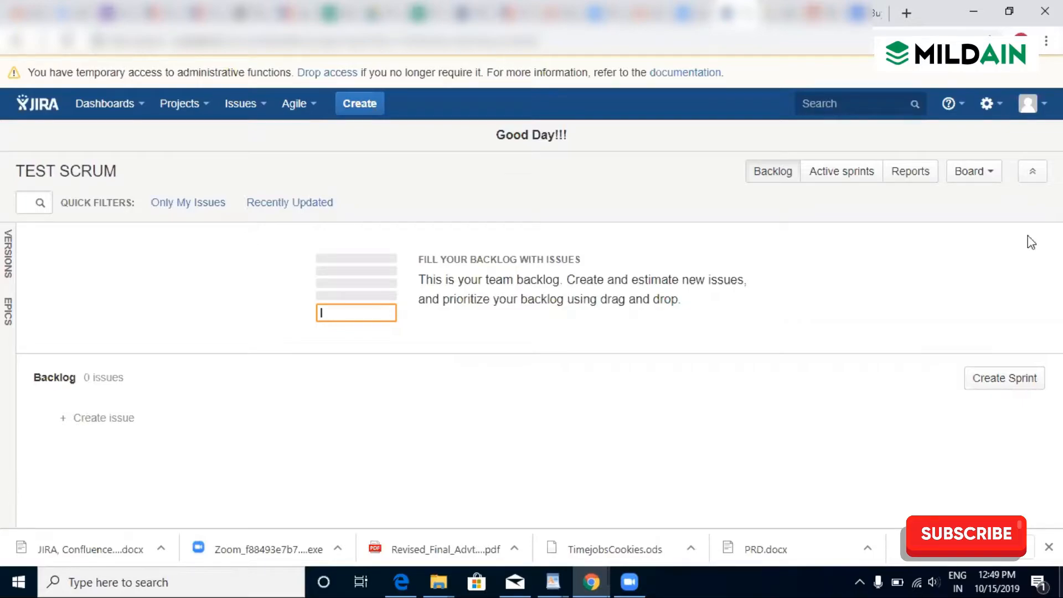
pyautogui.moveTo(98, 418)
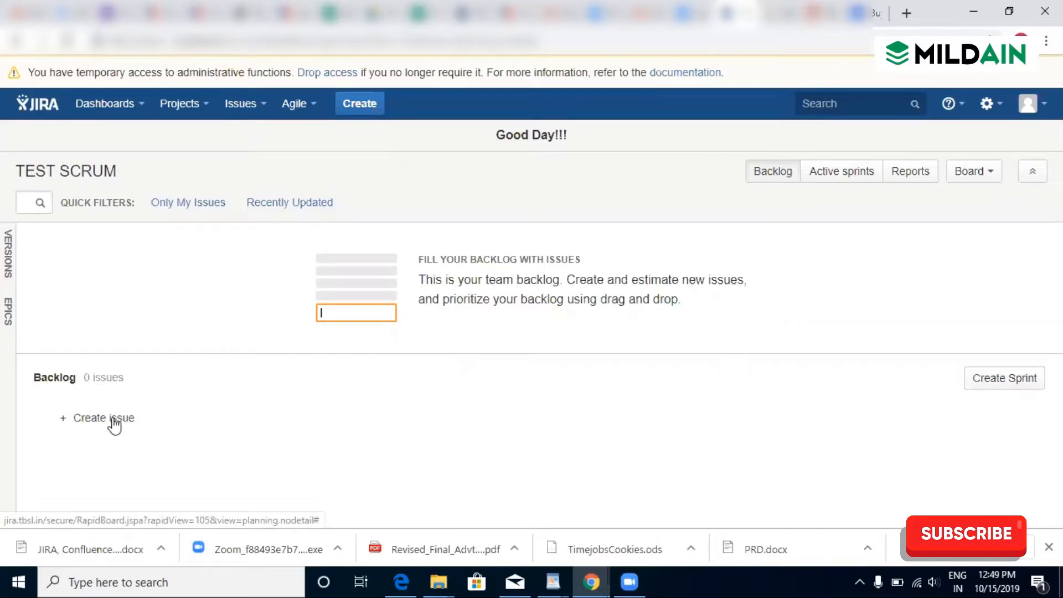
# - Draft a backlog issue summarised Test Backlog1 and bring up the full Create Issue form
pyautogui.click(103, 418)
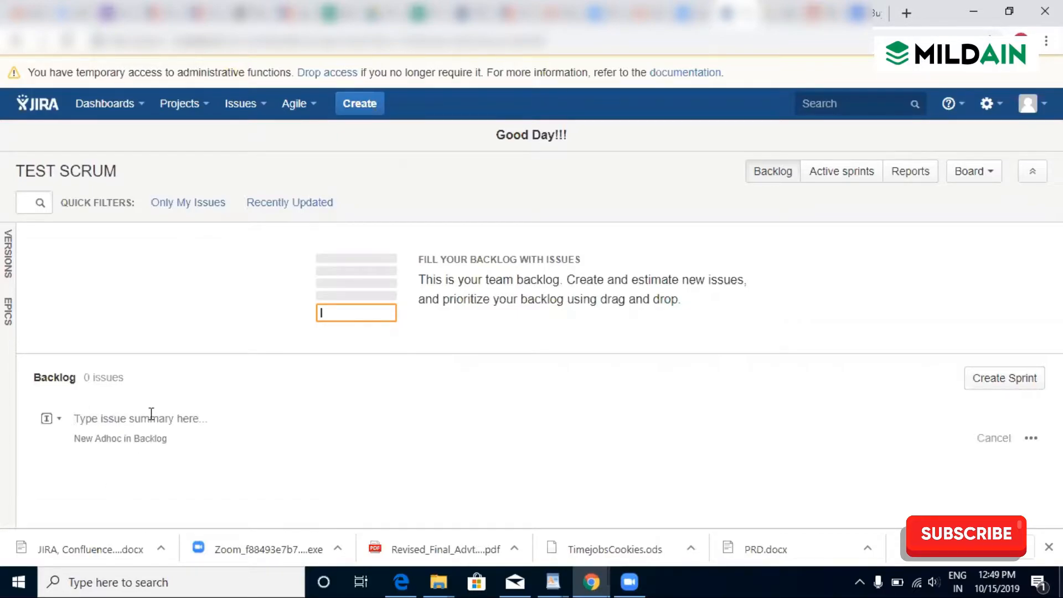
pyautogui.write('Test')
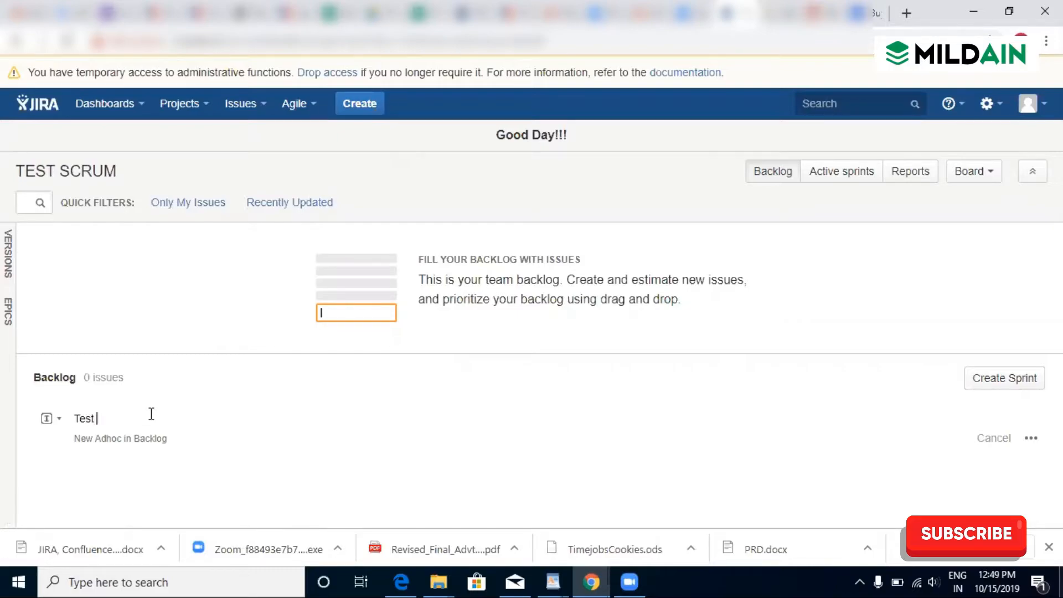
pyautogui.write('Bac')
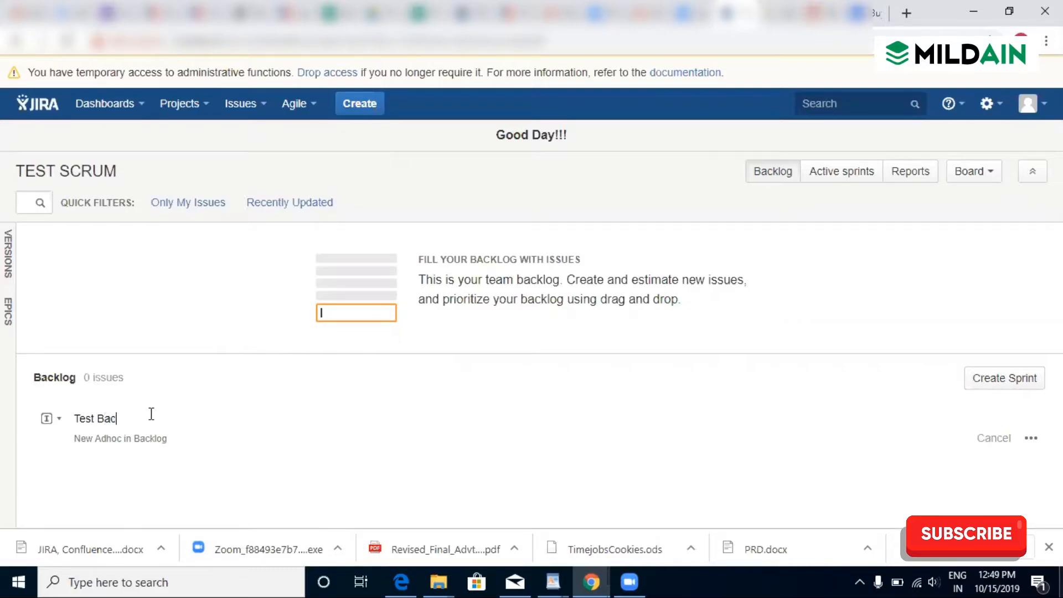
pyautogui.write('klog1')
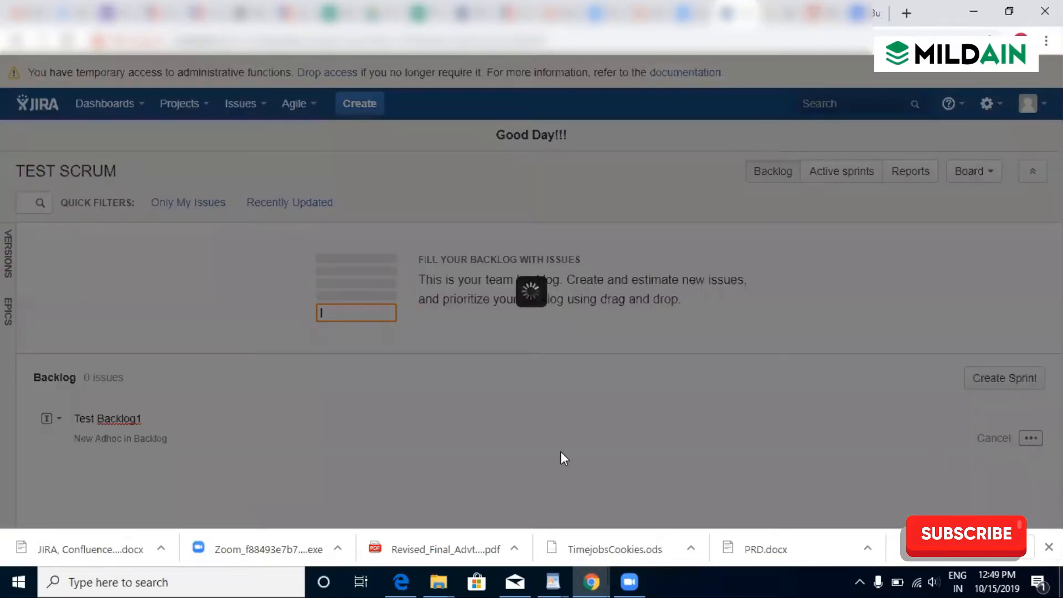
pyautogui.click(440, 204)
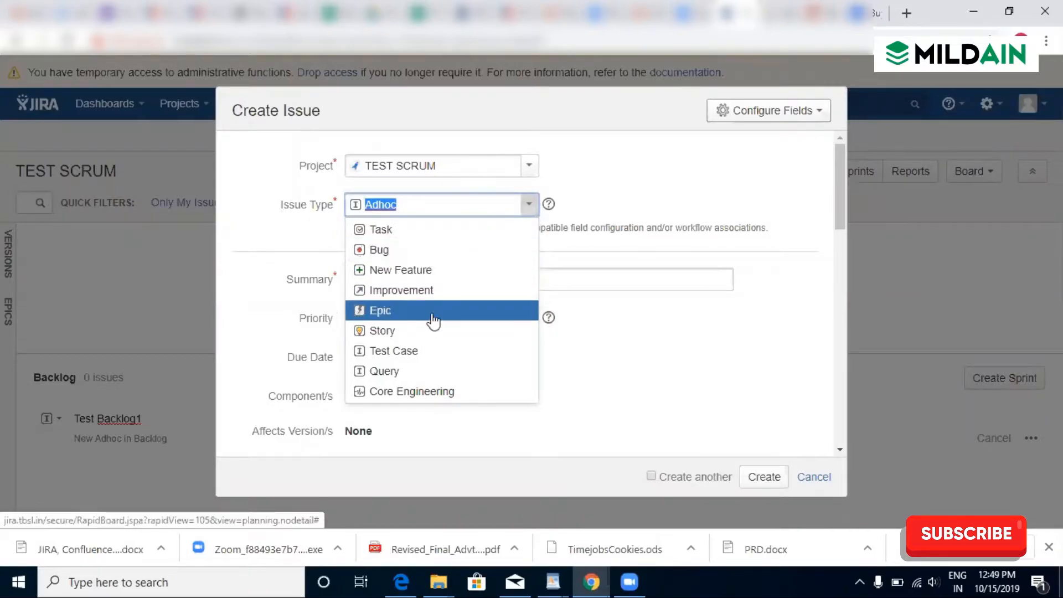
# - Set the Test Backlog1 issue's type to Epic
pyautogui.click(379, 310)
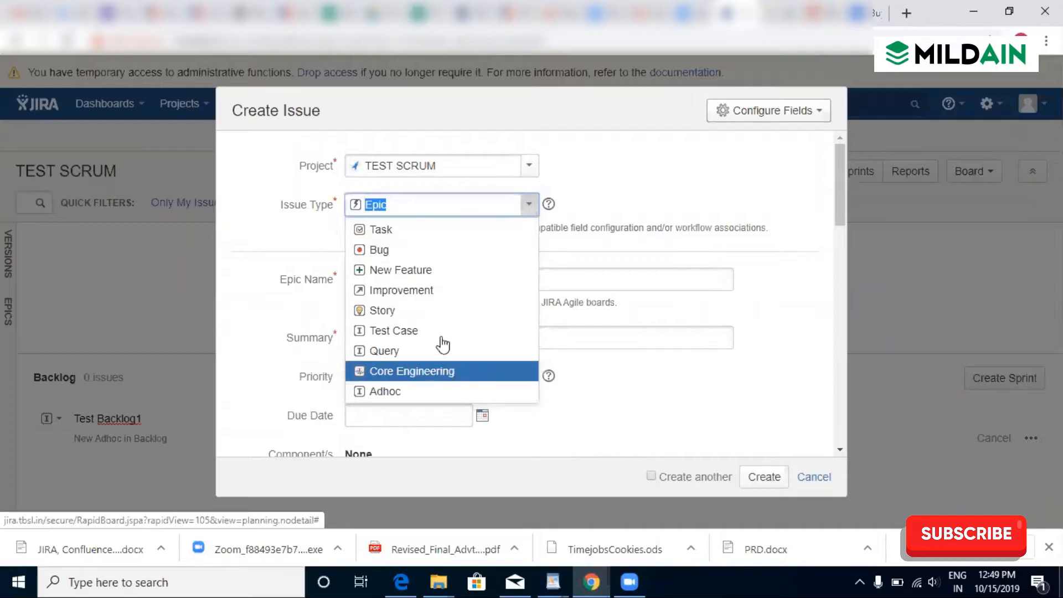
pyautogui.moveTo(400, 269)
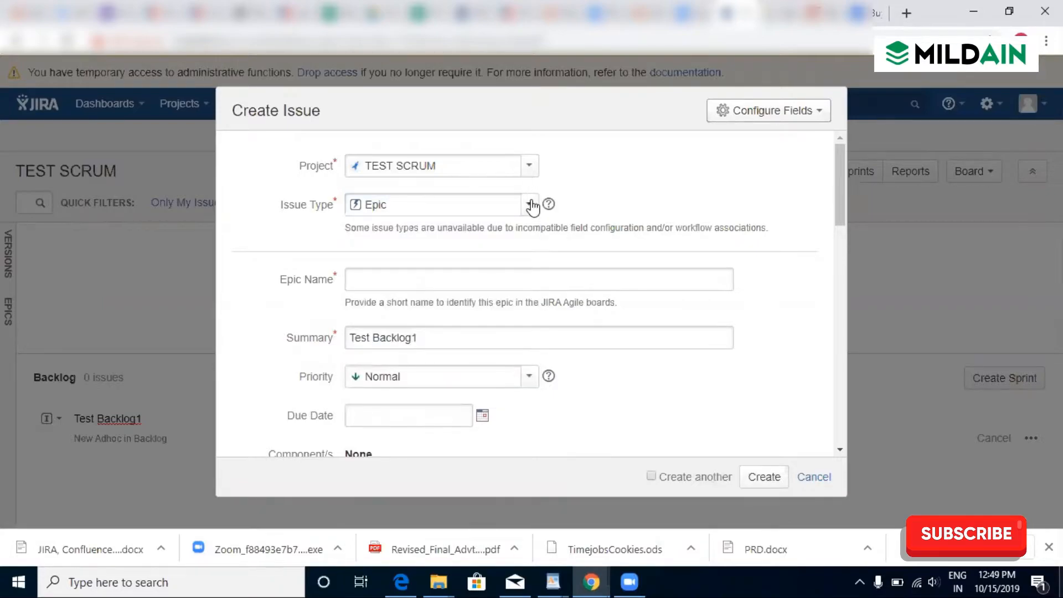
pyautogui.click(530, 204)
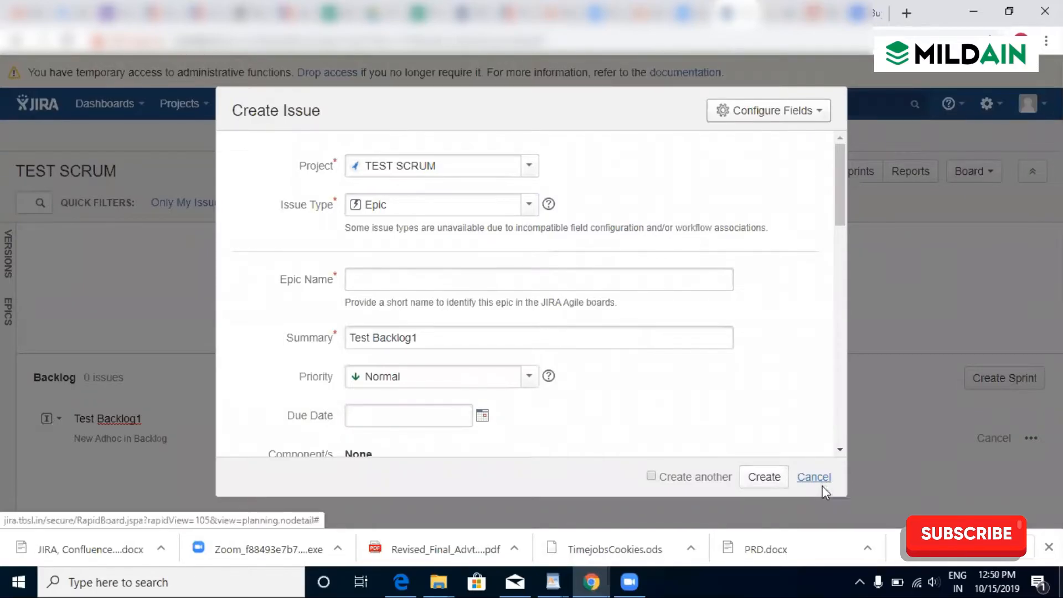
# - Cancel the Epic creation form, returning to the inline Test Backlog1 draft
pyautogui.click(813, 476)
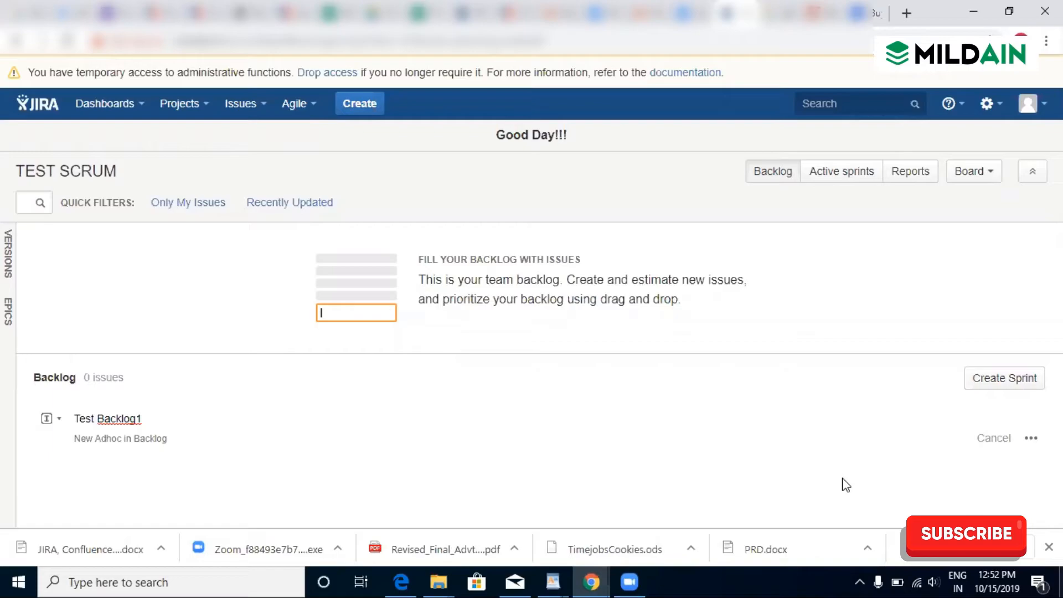
pyautogui.moveTo(23, 383)
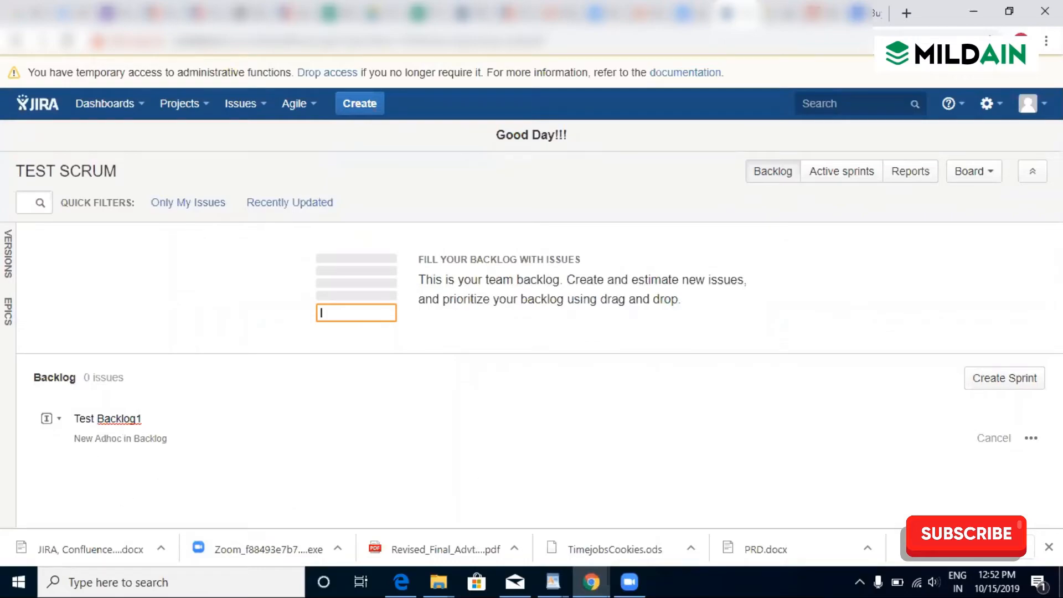
pyautogui.moveTo(263, 468)
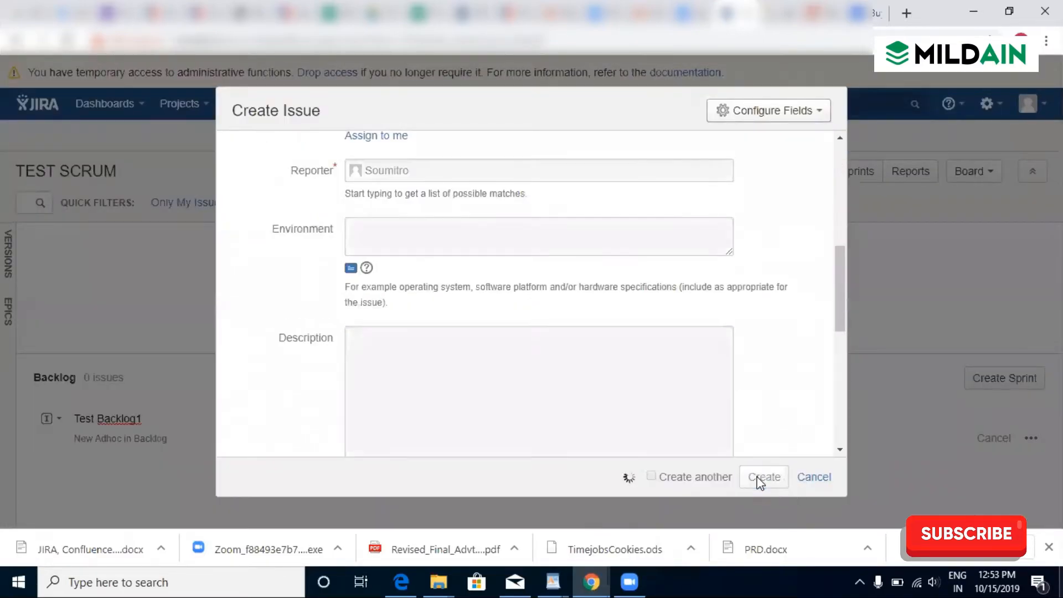
# - Create the Test Backlog2 issue as a Task
pyautogui.click(763, 477)
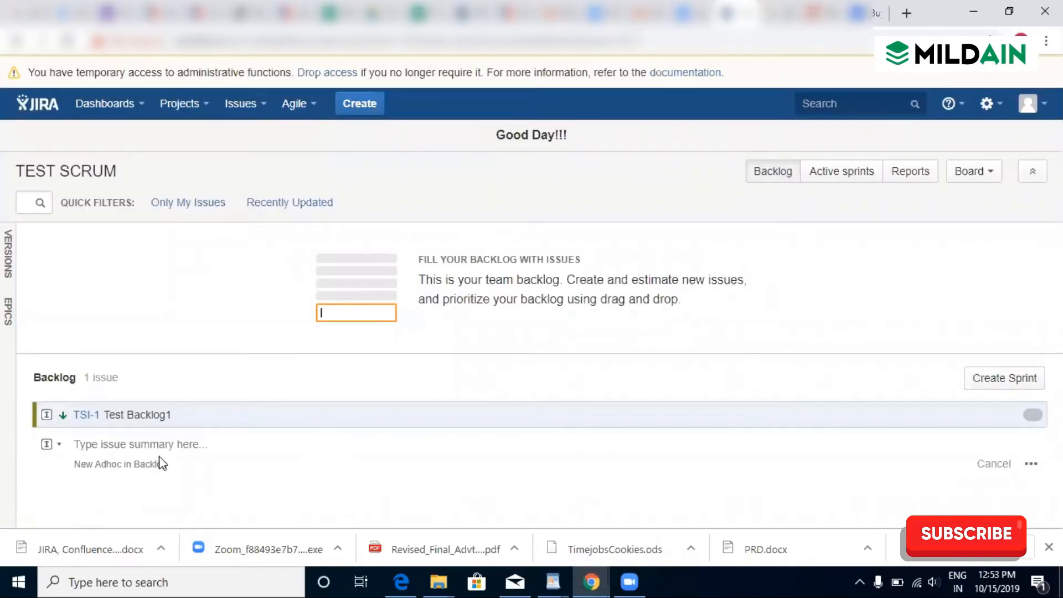
pyautogui.write('Test Backlog2')
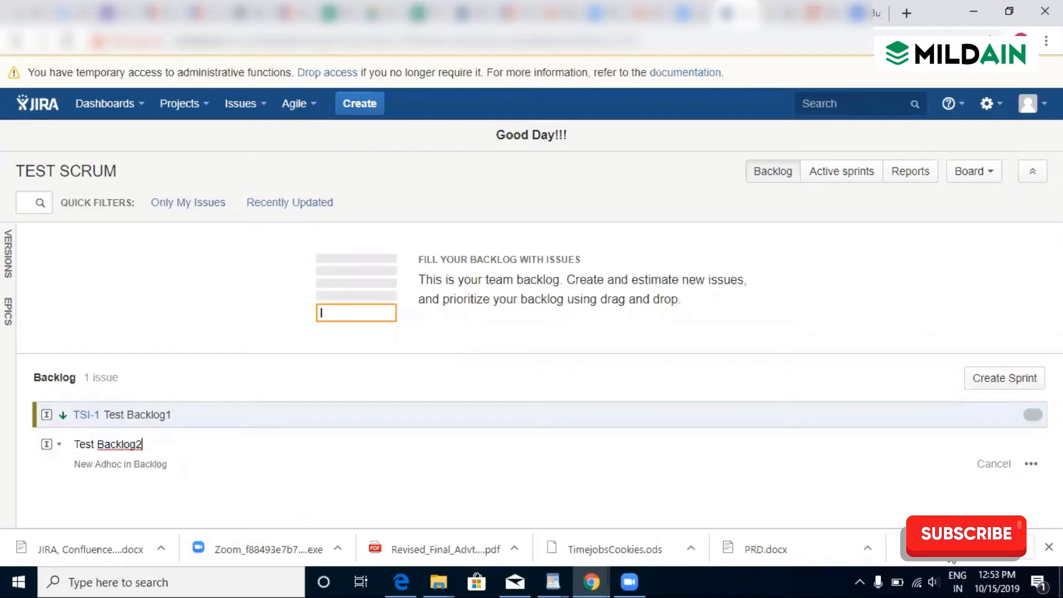
pyautogui.click(359, 103)
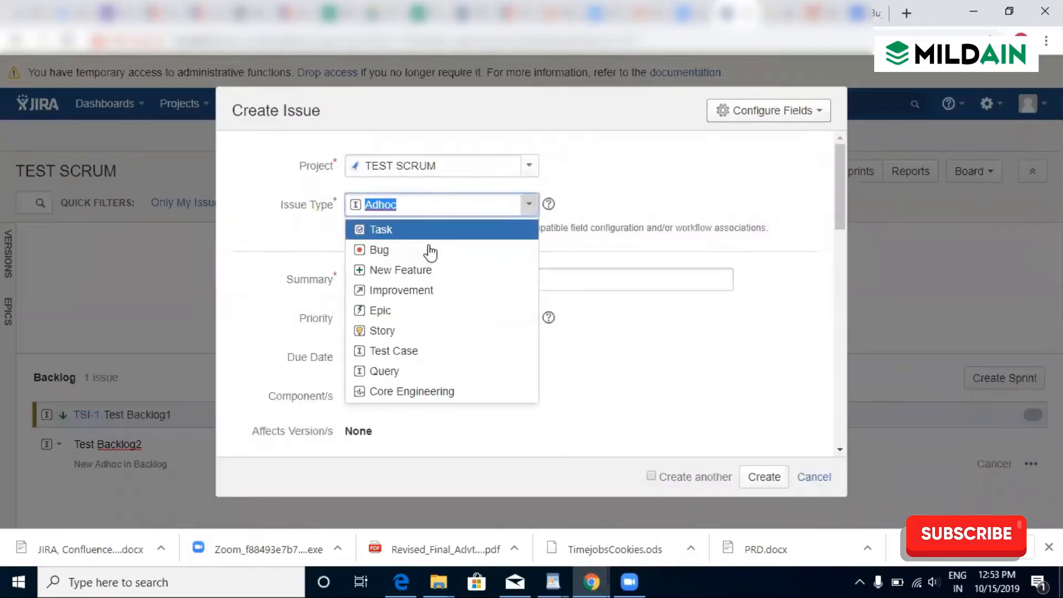
pyautogui.click(380, 230)
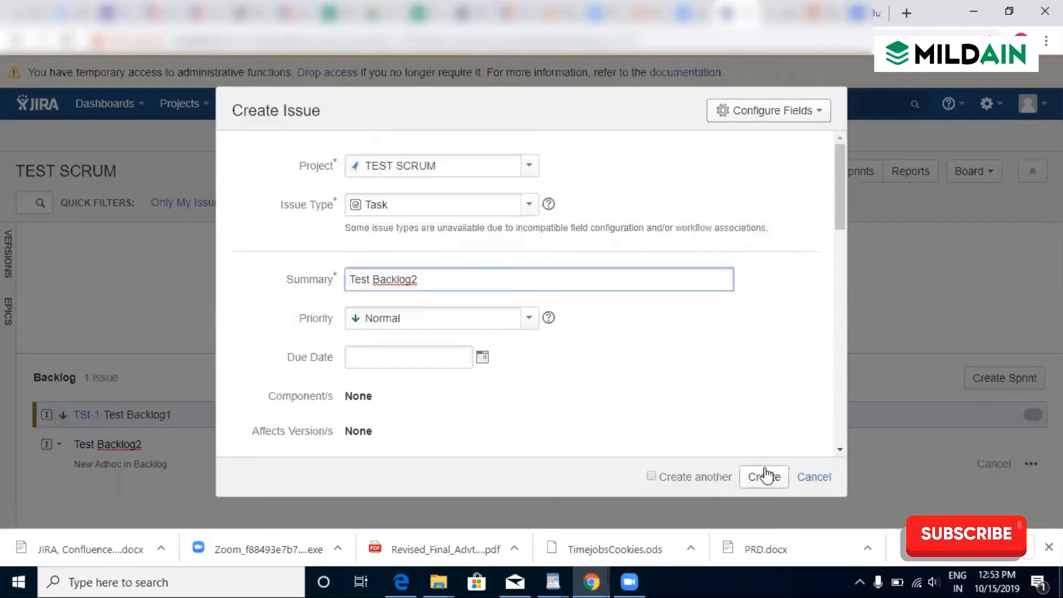
pyautogui.click(764, 476)
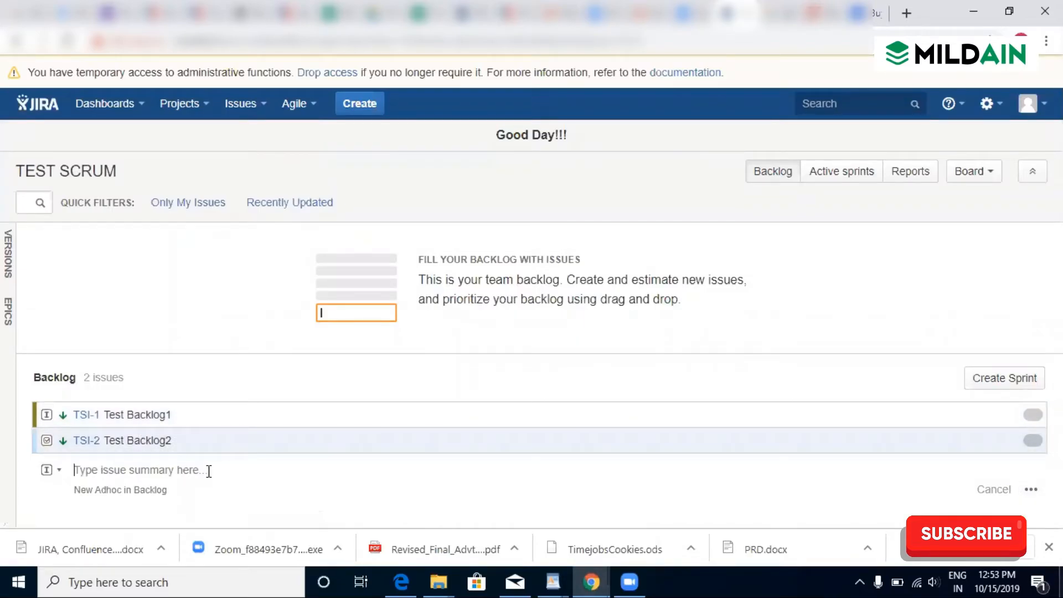
# - Create the test backlog 3 issue as an Improvement
pyautogui.write('test')
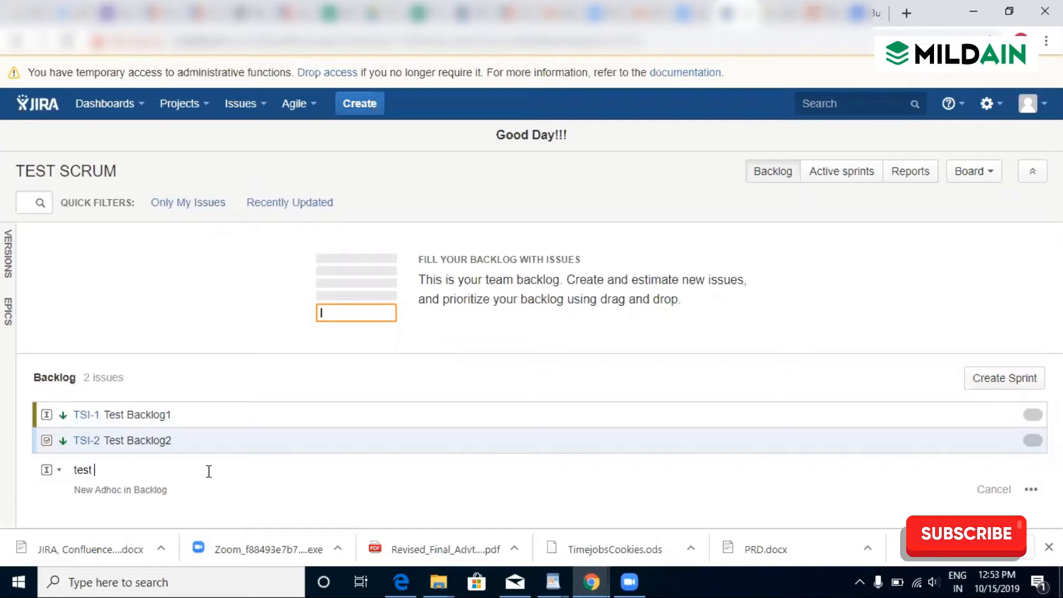
pyautogui.write('vb')
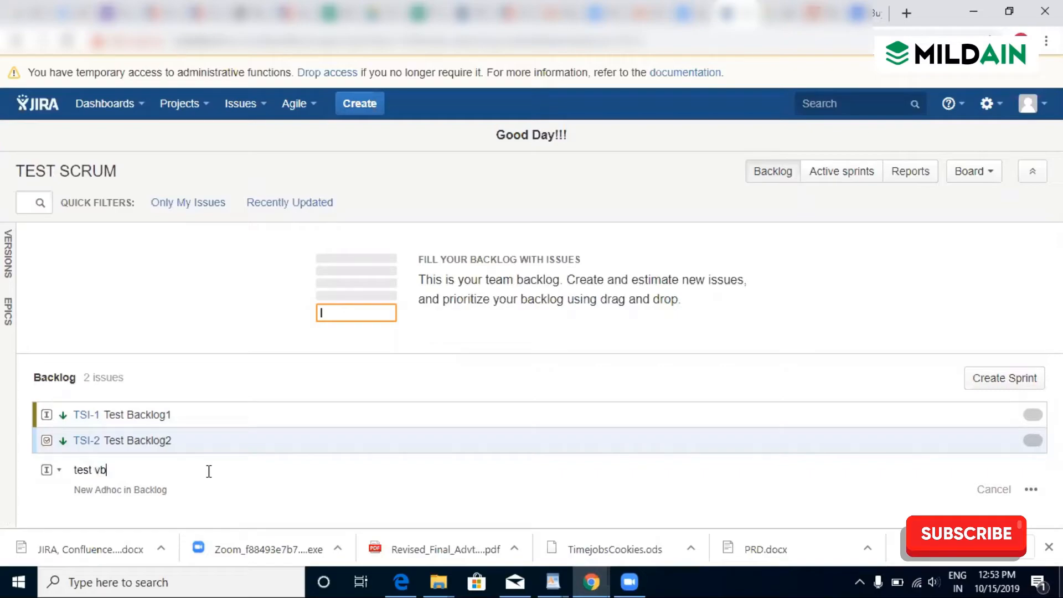
pyautogui.write('acklog')
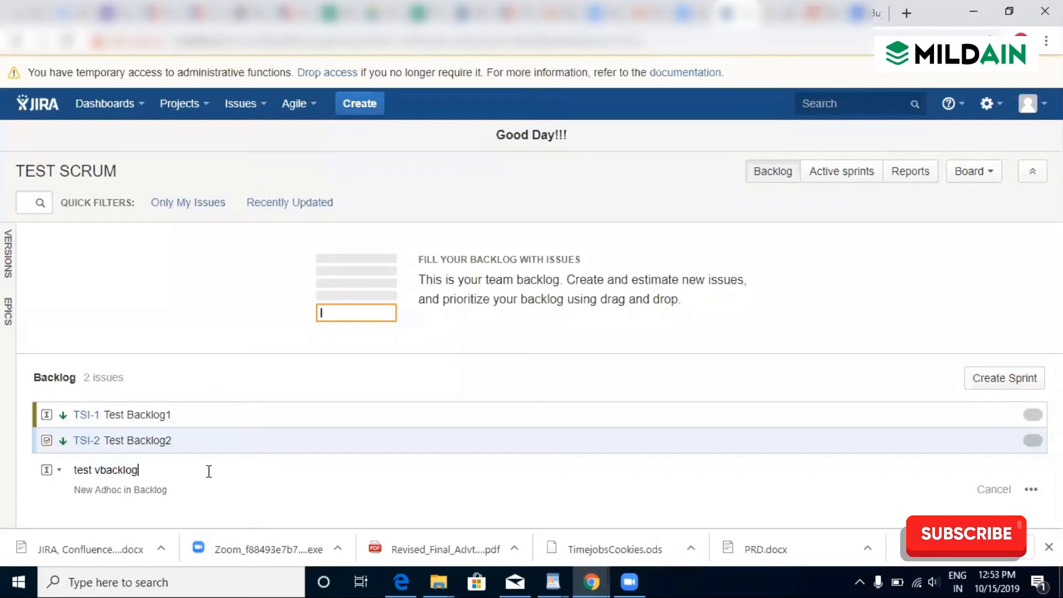
pyautogui.write('2')
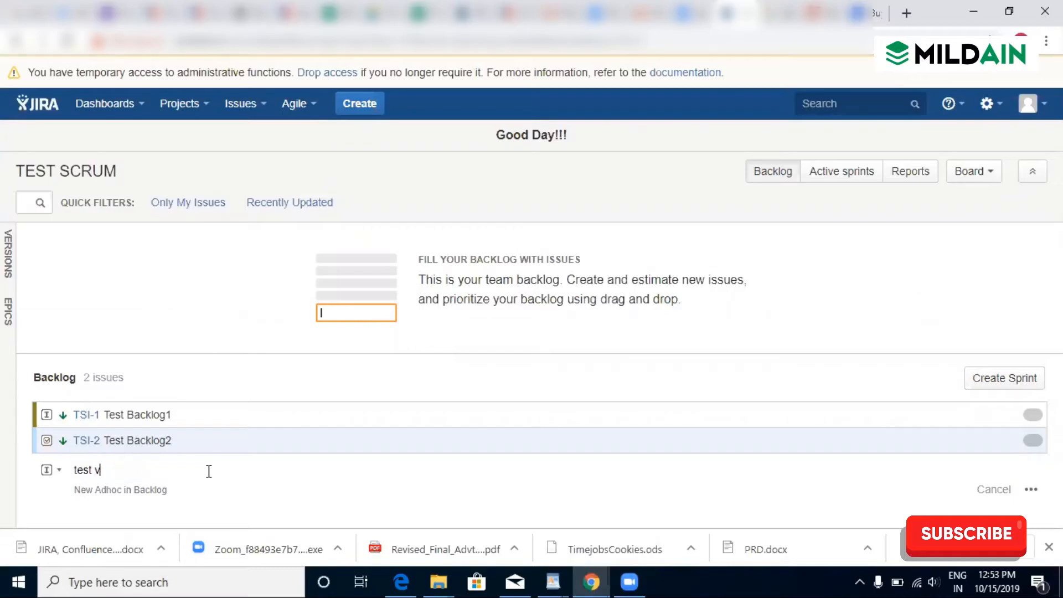
pyautogui.write('backlog 3')
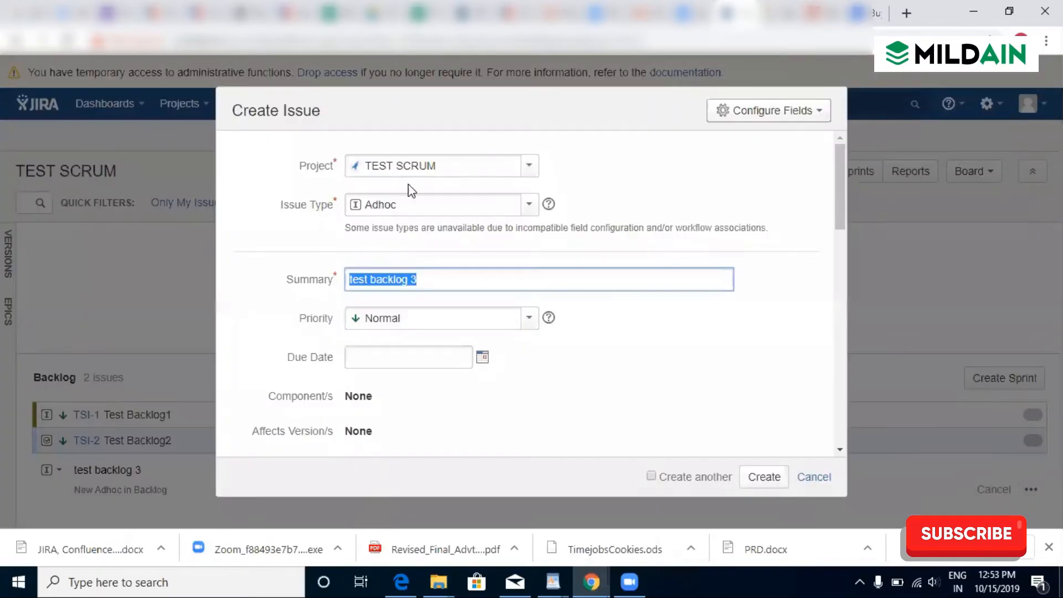
pyautogui.click(441, 205)
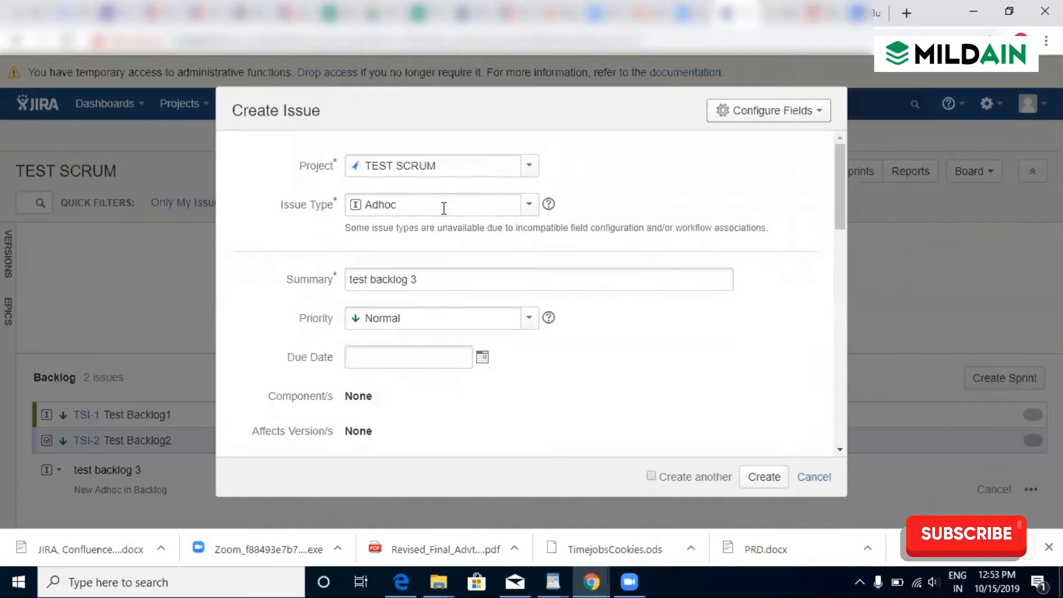
pyautogui.click(440, 204)
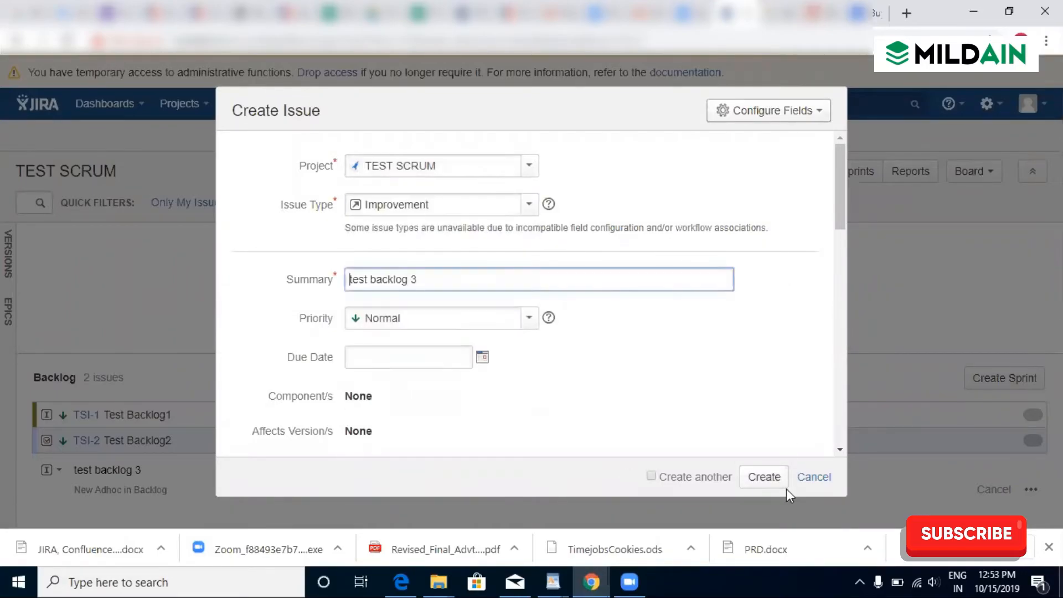
pyautogui.click(763, 476)
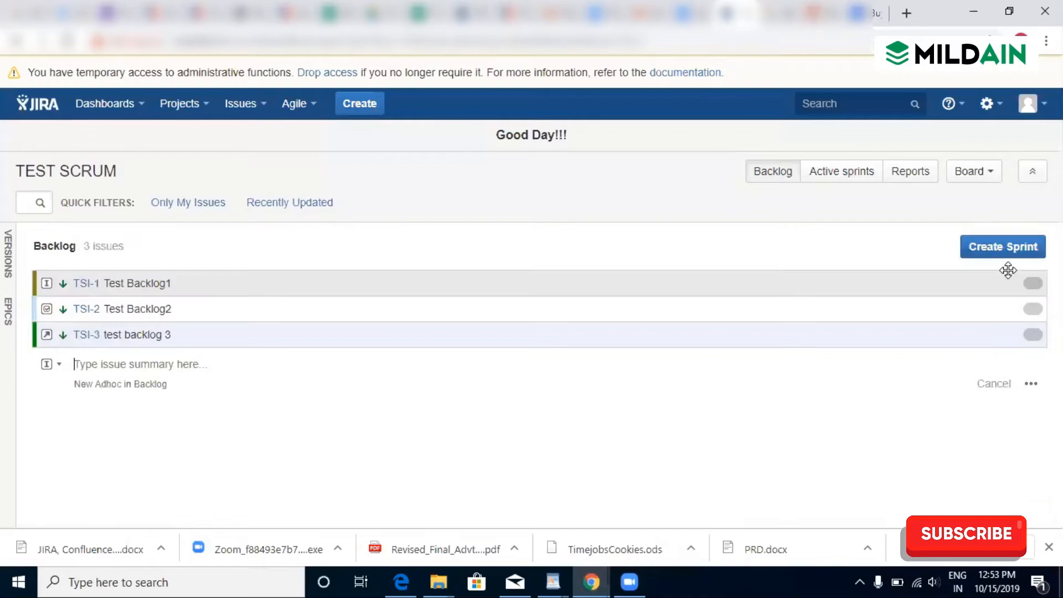
pyautogui.moveTo(227, 427)
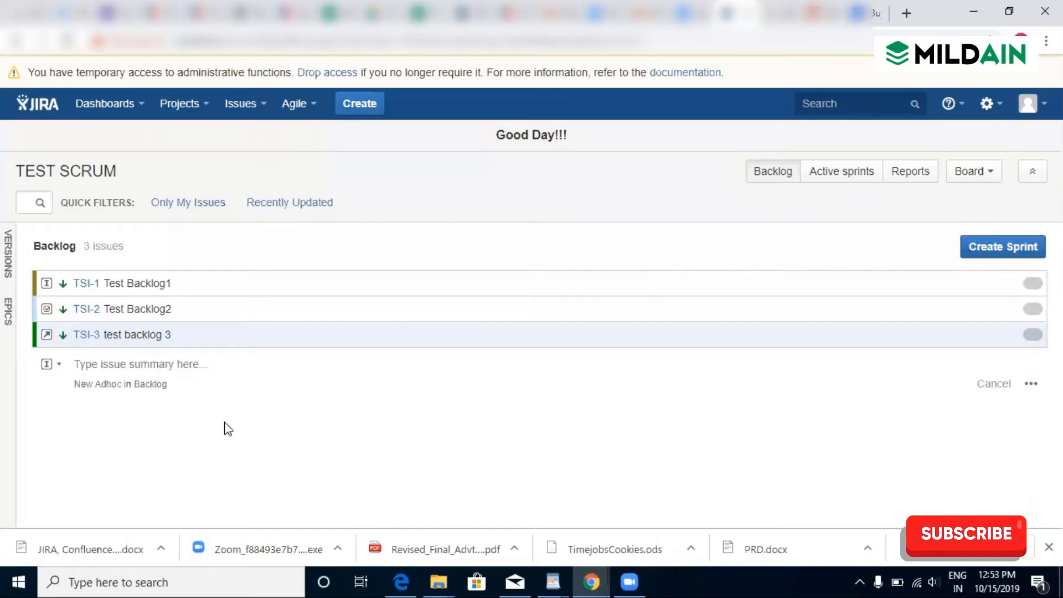
pyautogui.click(135, 364)
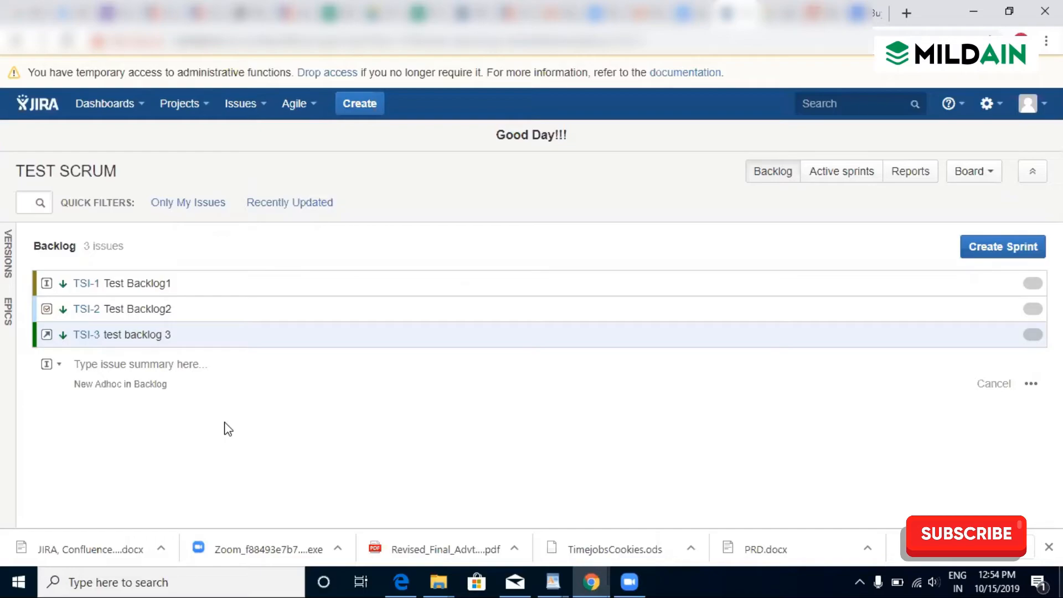
pyautogui.click(140, 364)
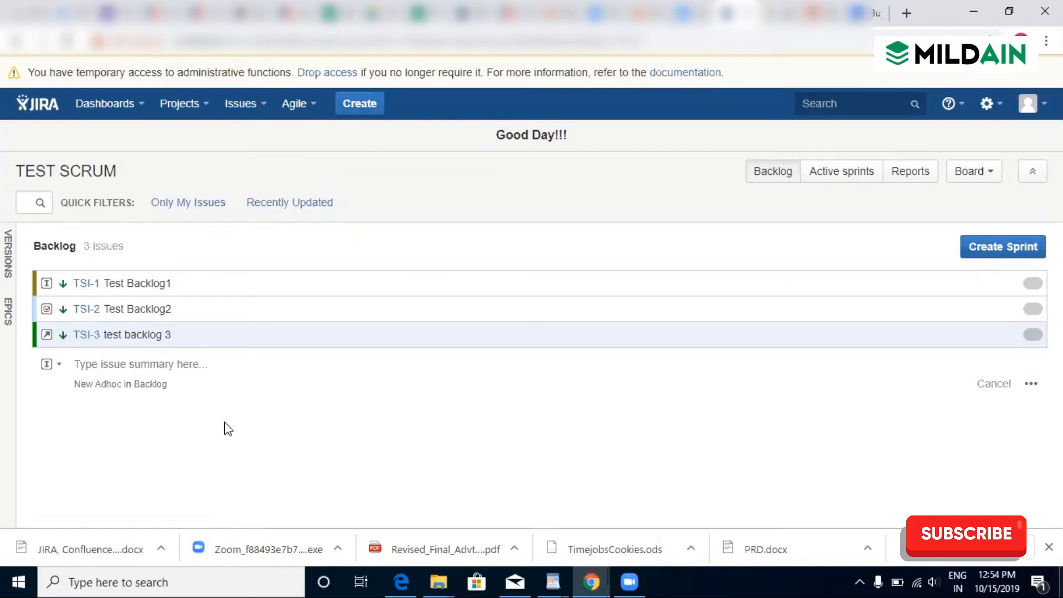
pyautogui.click(135, 364)
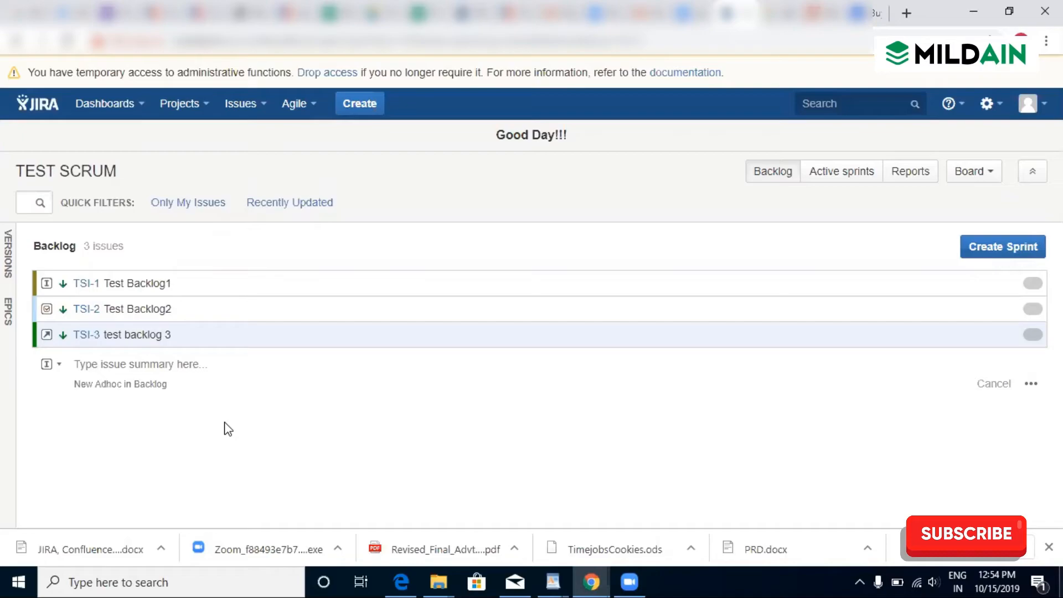
pyautogui.click(140, 365)
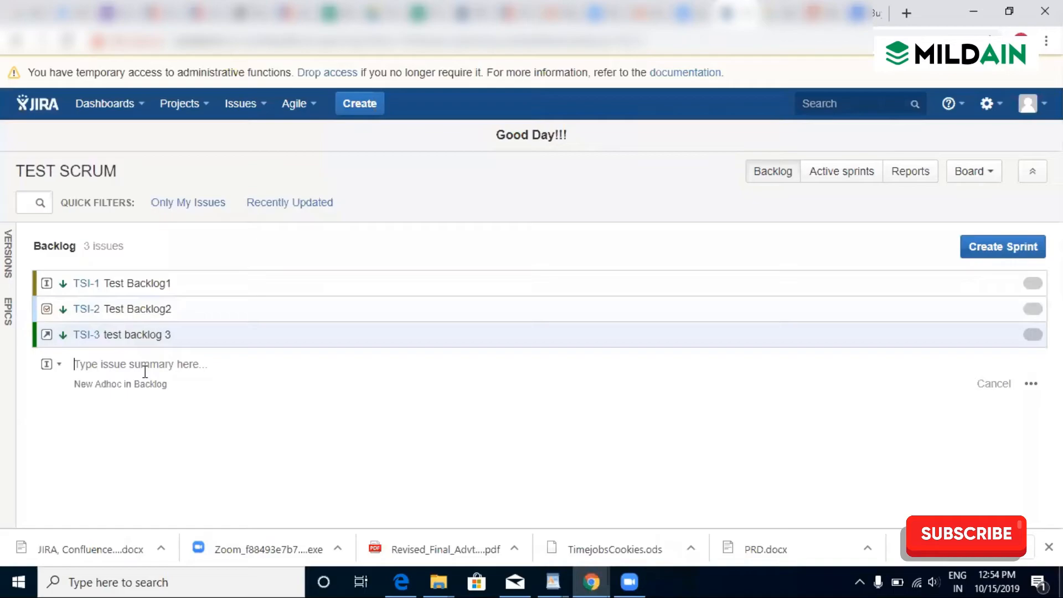
# - Create a fourth issue summarised Test backlog 2
pyautogui.write('Test')
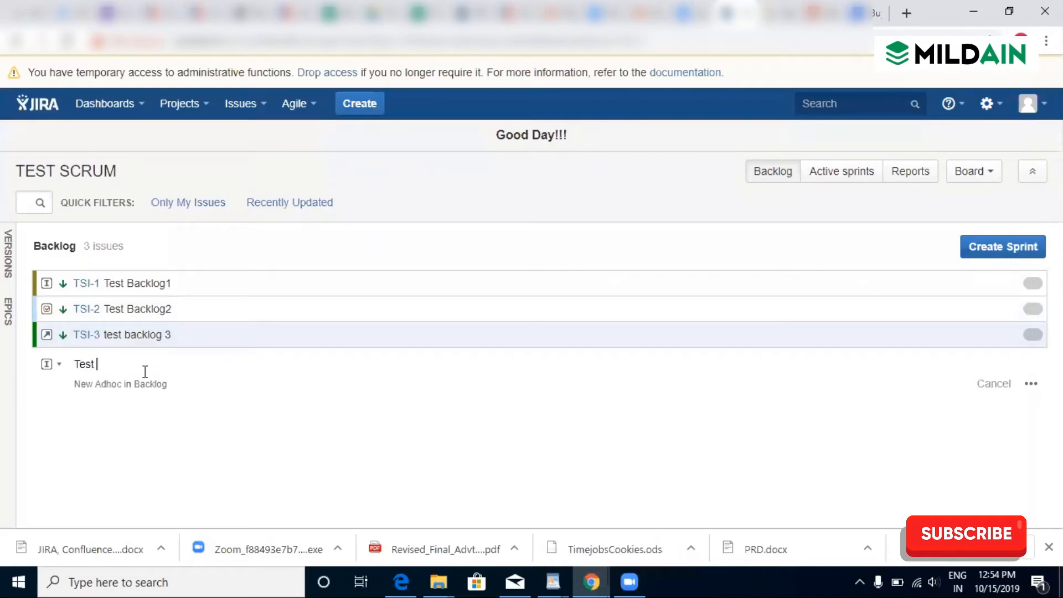
pyautogui.write('backlog 2')
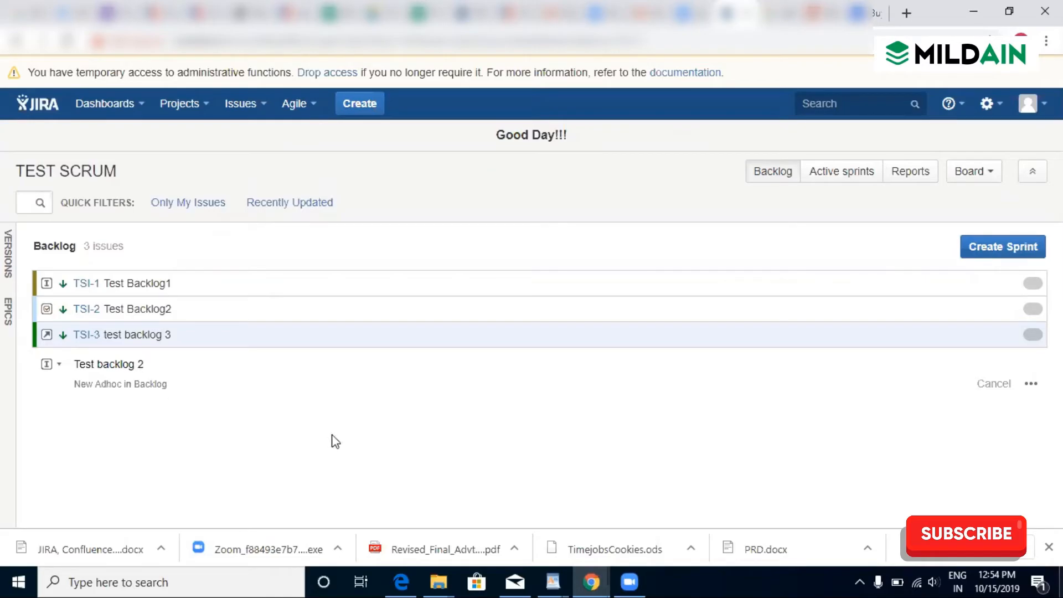
pyautogui.moveTo(1030, 384)
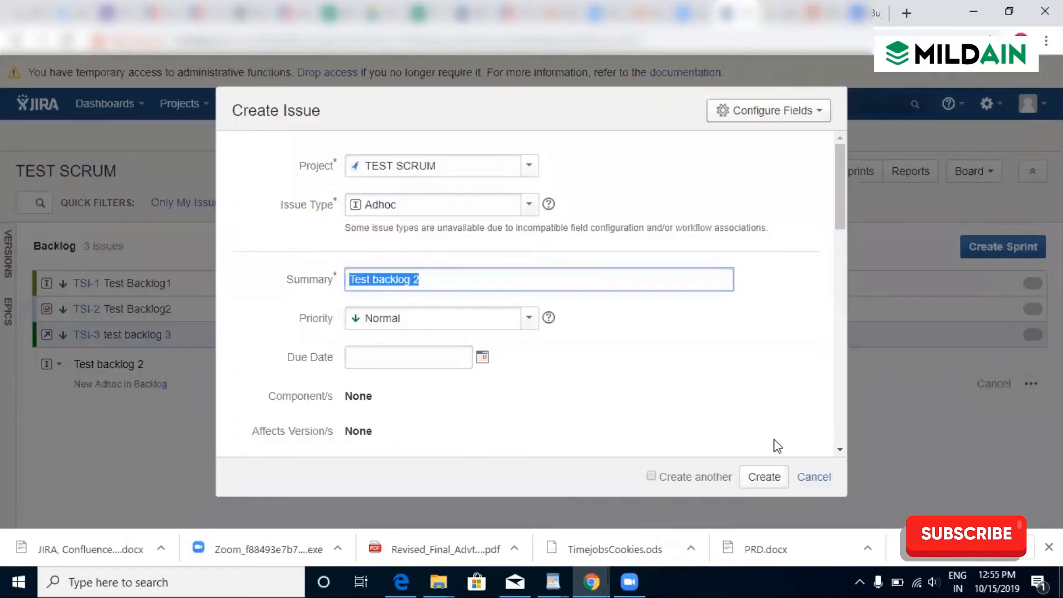
pyautogui.click(763, 477)
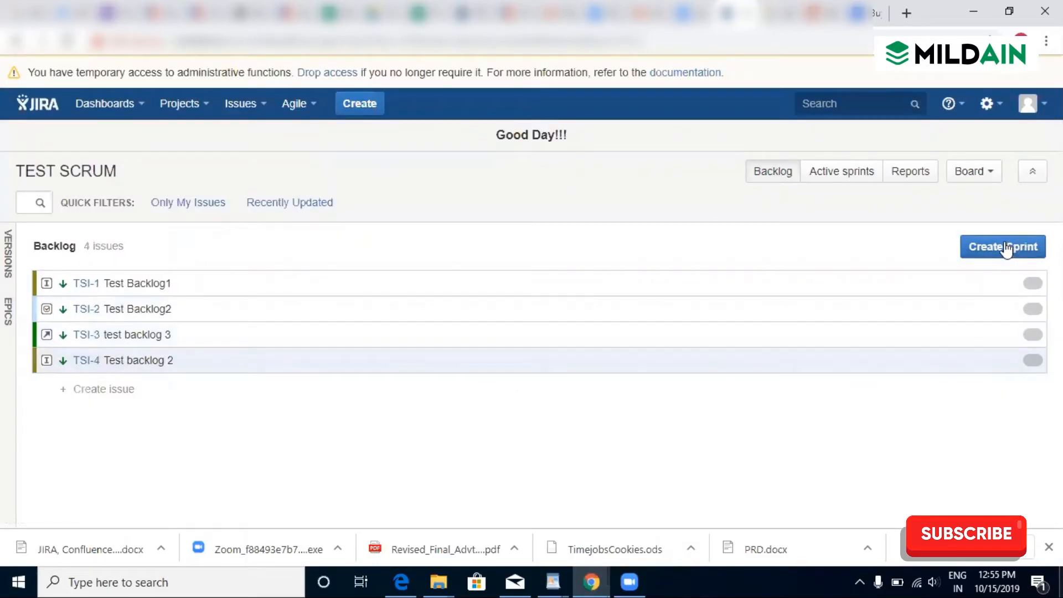
# - Add Sprint 1 and move TSI-1 Test Backlog1 from the backlog into it
pyautogui.click(1002, 246)
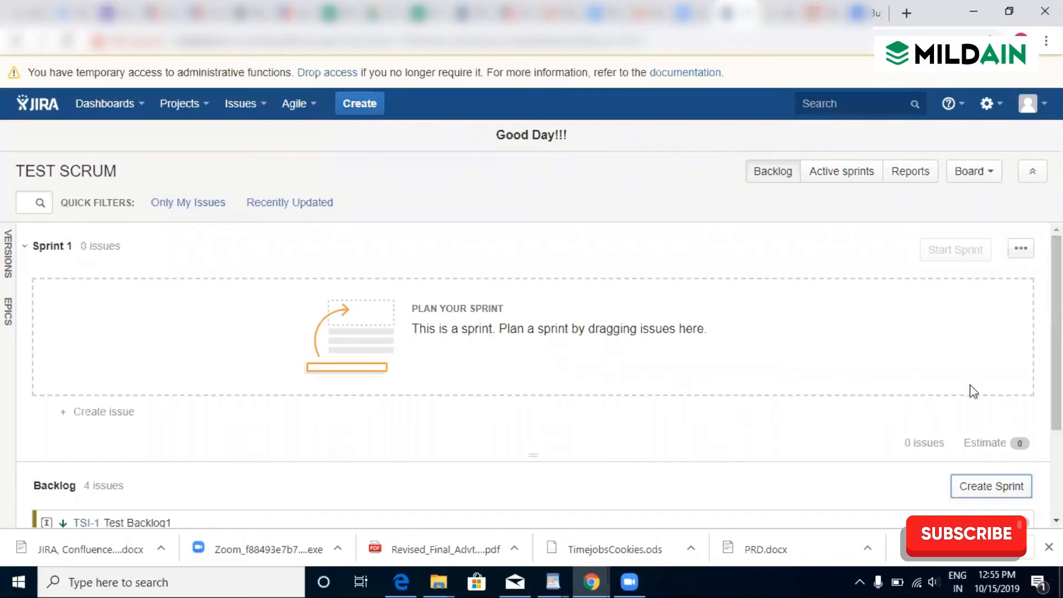
pyautogui.moveTo(67, 322)
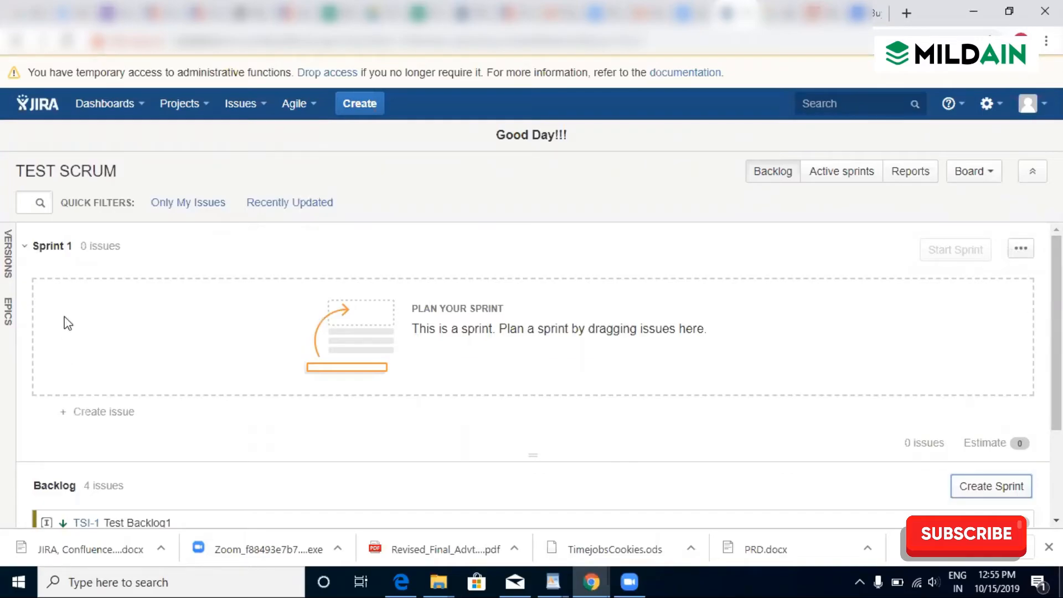
pyautogui.moveTo(674, 418)
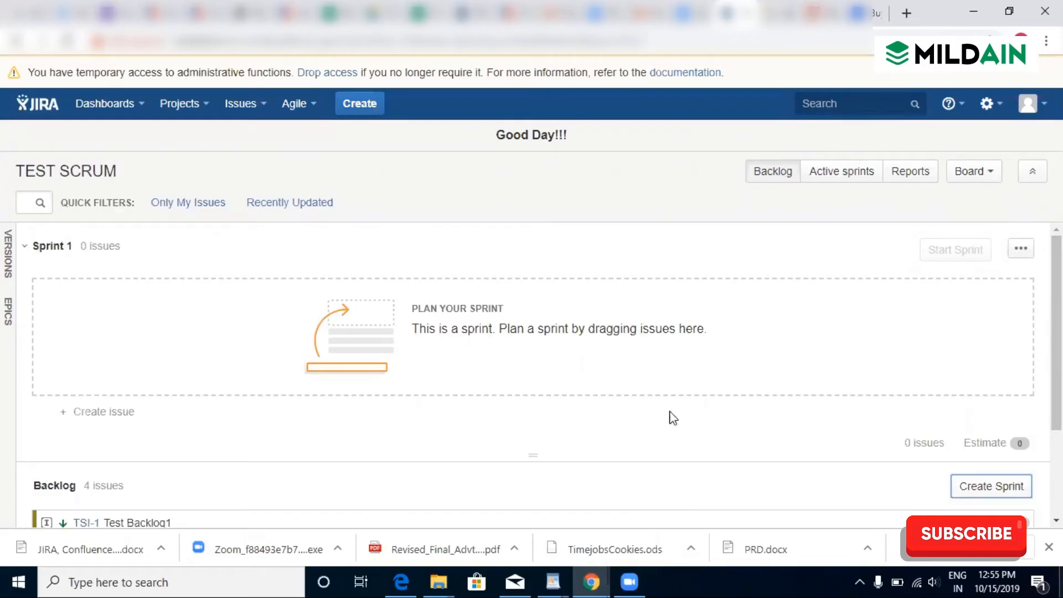
pyautogui.scroll(-3)
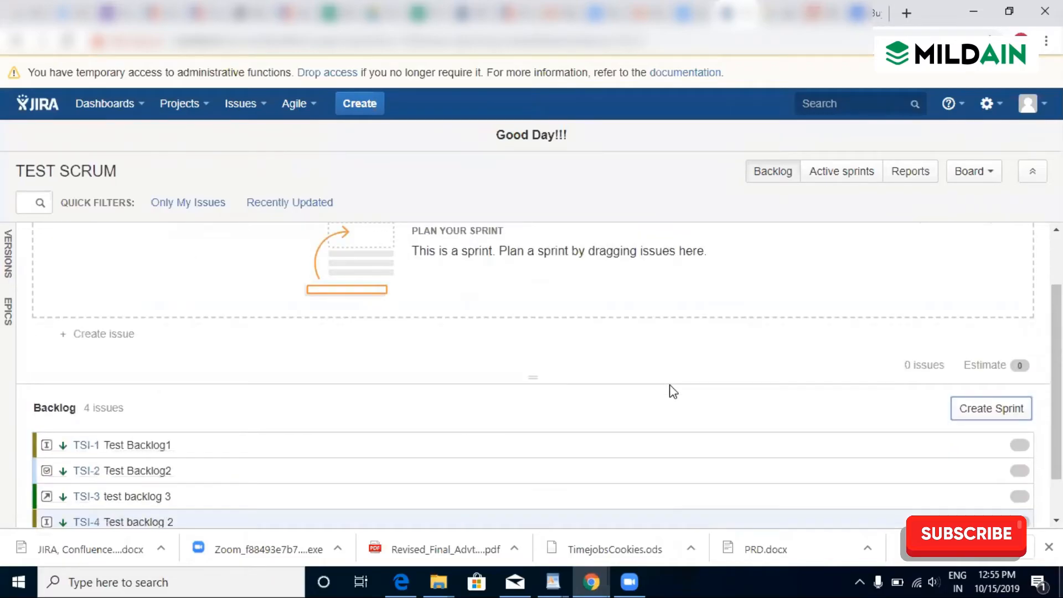
pyautogui.click(990, 409)
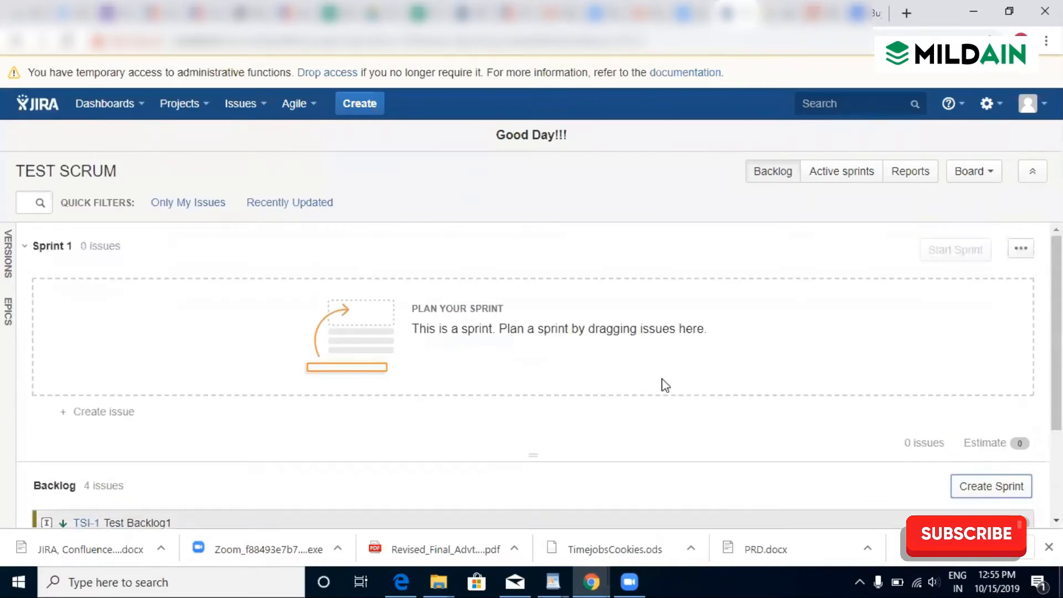
pyautogui.moveTo(104, 412)
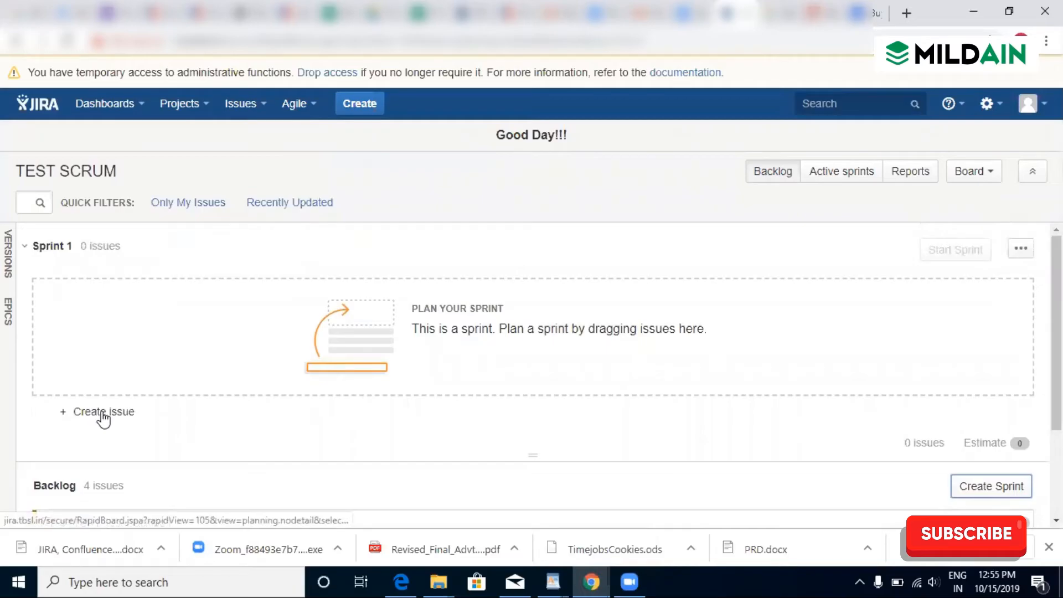
pyautogui.scroll(-3)
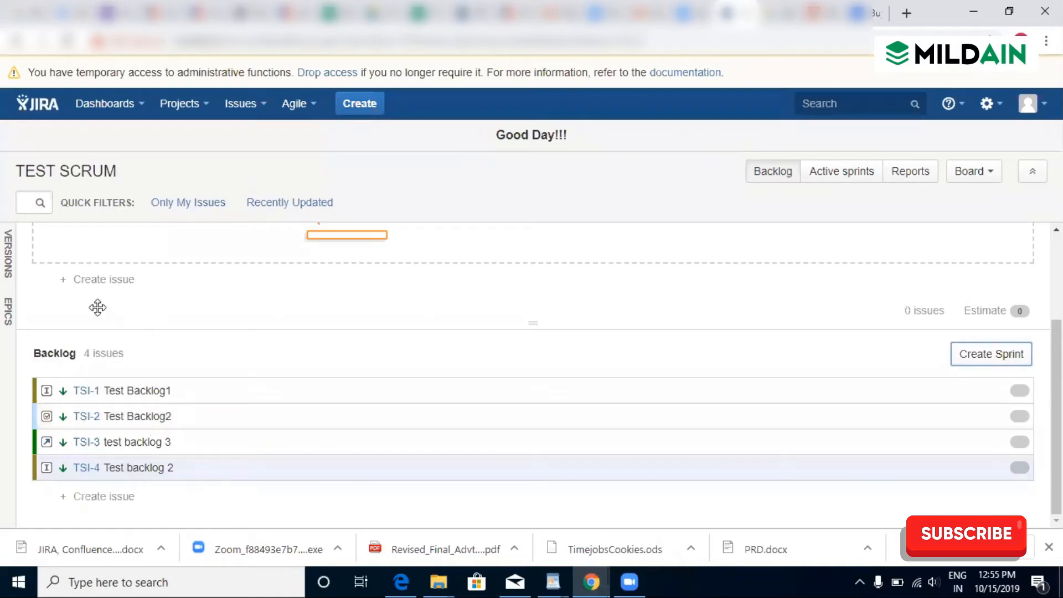
pyautogui.click(106, 279)
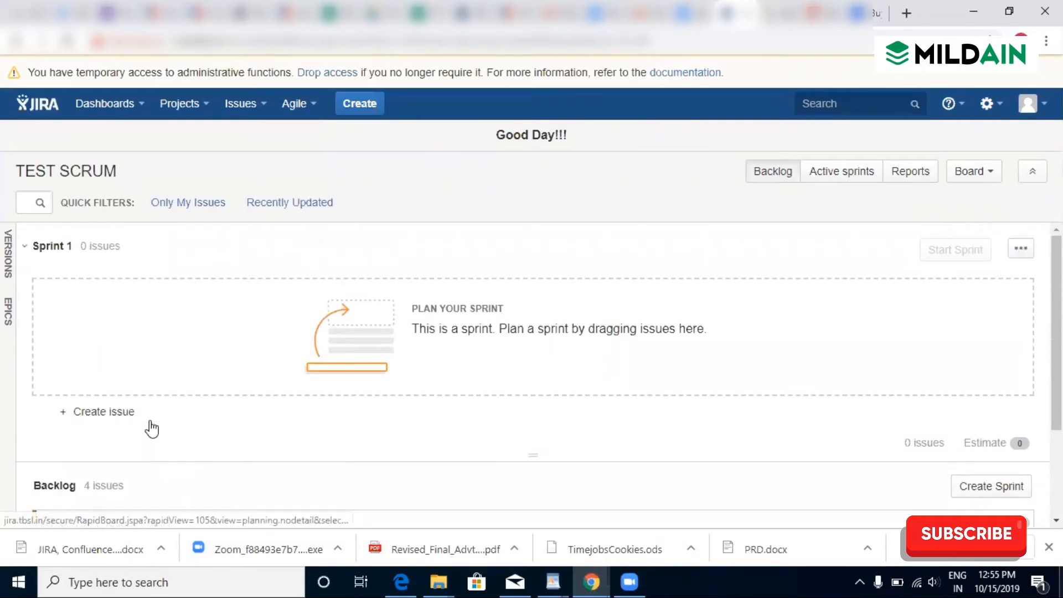
pyautogui.scroll(-3)
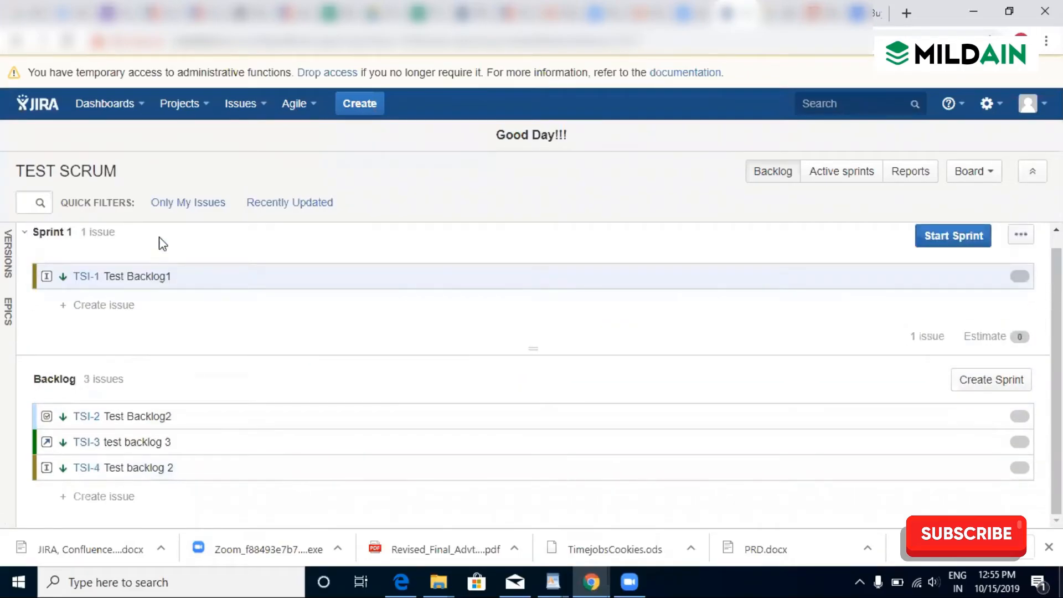
# - Move TSI-2 Test Backlog2 into Sprint 1 above TSI-1, leaving TSI-3 and TSI-4 in the backlog
pyautogui.click(122, 415)
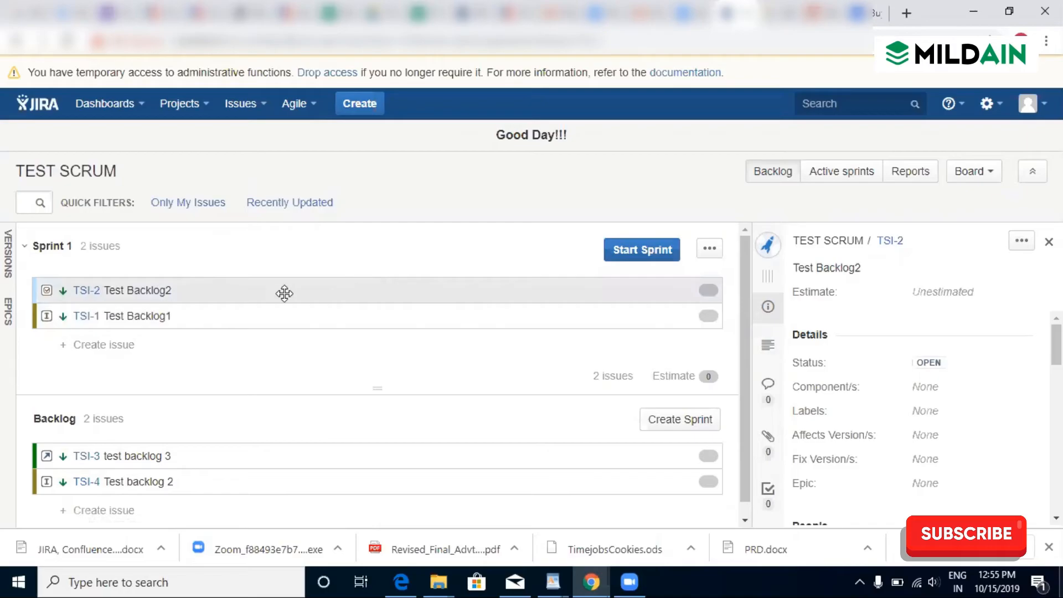
pyautogui.moveTo(179, 304)
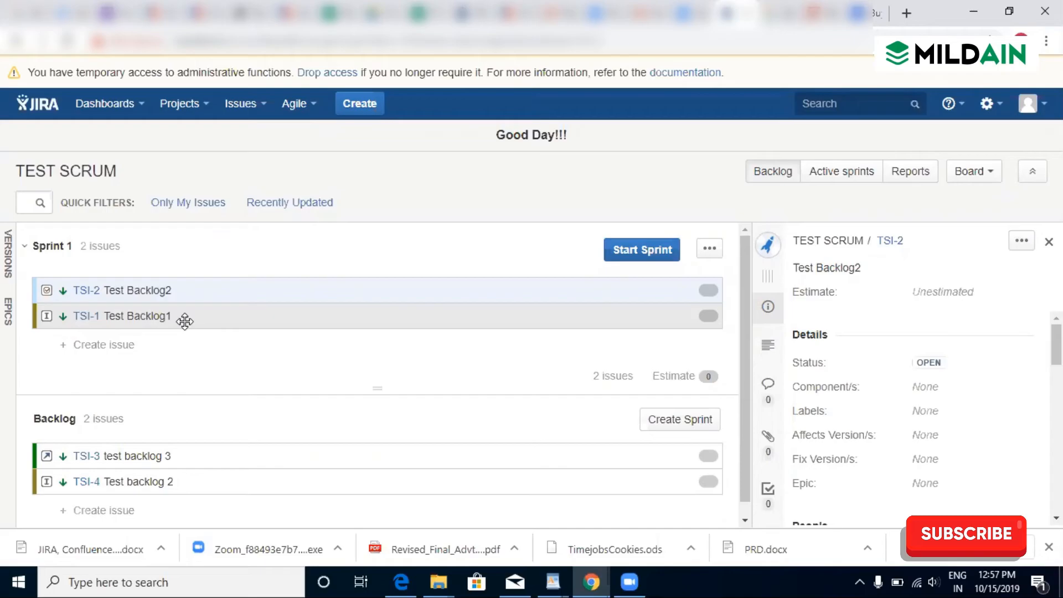
pyautogui.moveTo(952, 403)
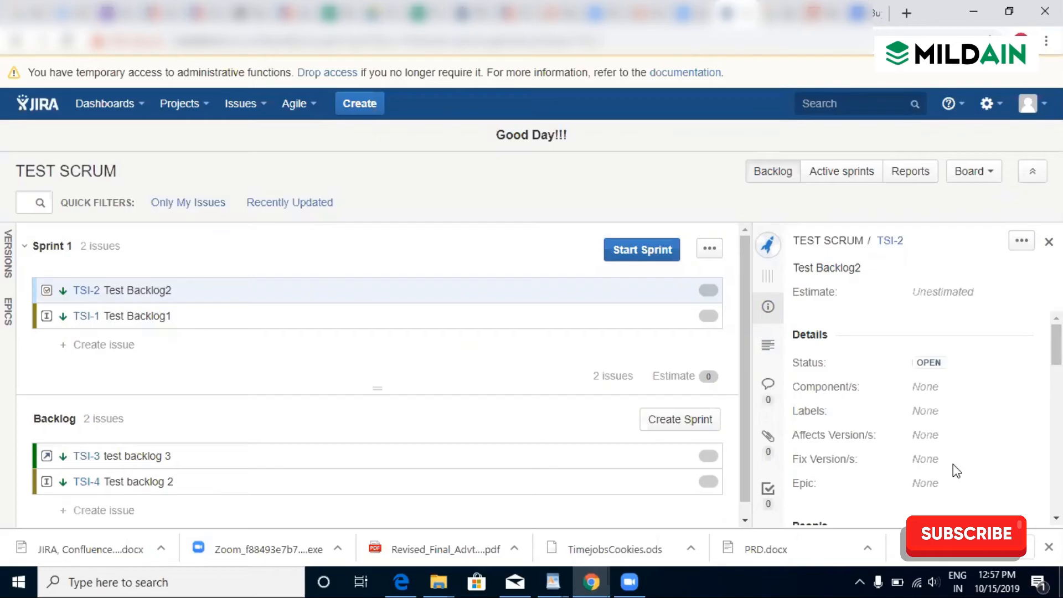
pyautogui.moveTo(641, 250)
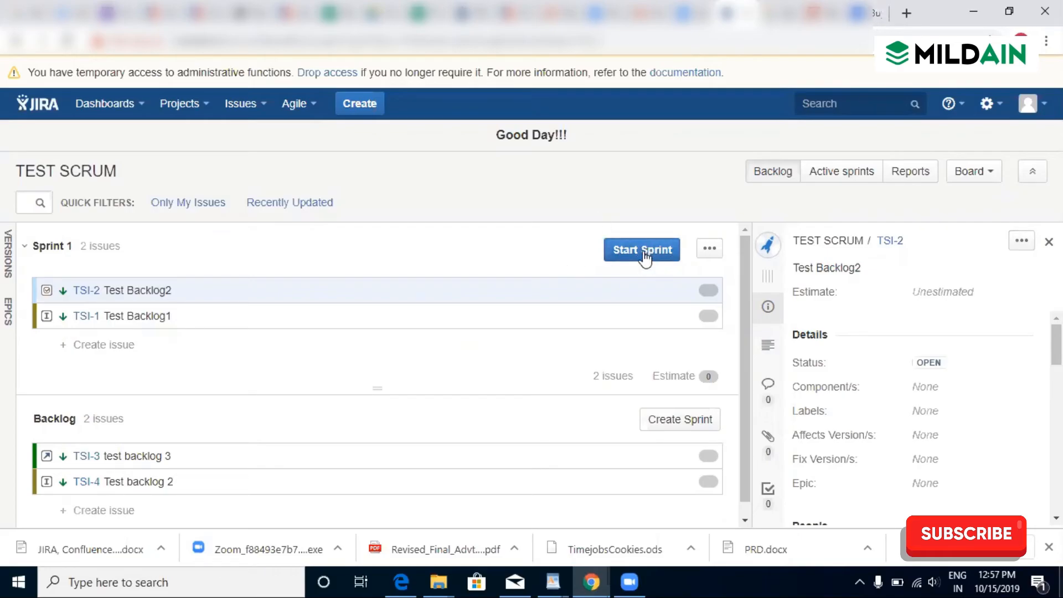
# - Begin starting Sprint 1 and switch its duration to Custom
pyautogui.click(640, 249)
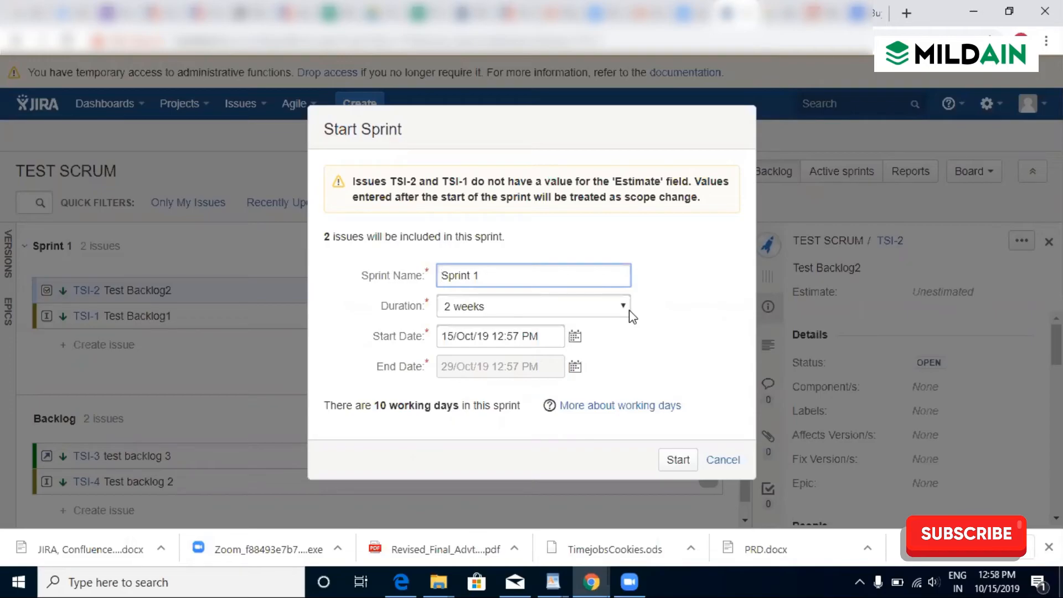
pyautogui.click(532, 306)
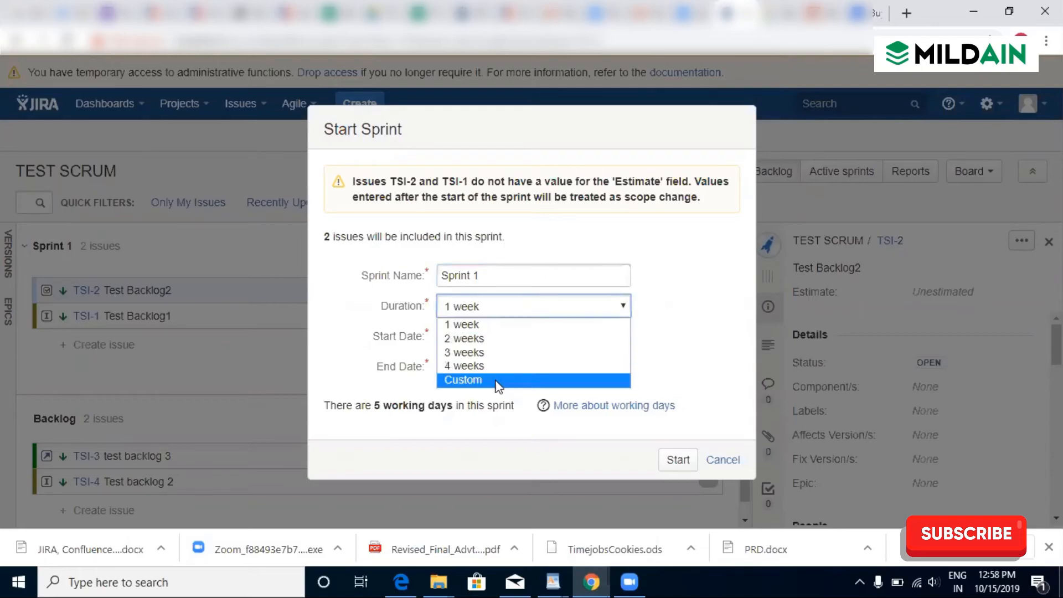
pyautogui.click(464, 365)
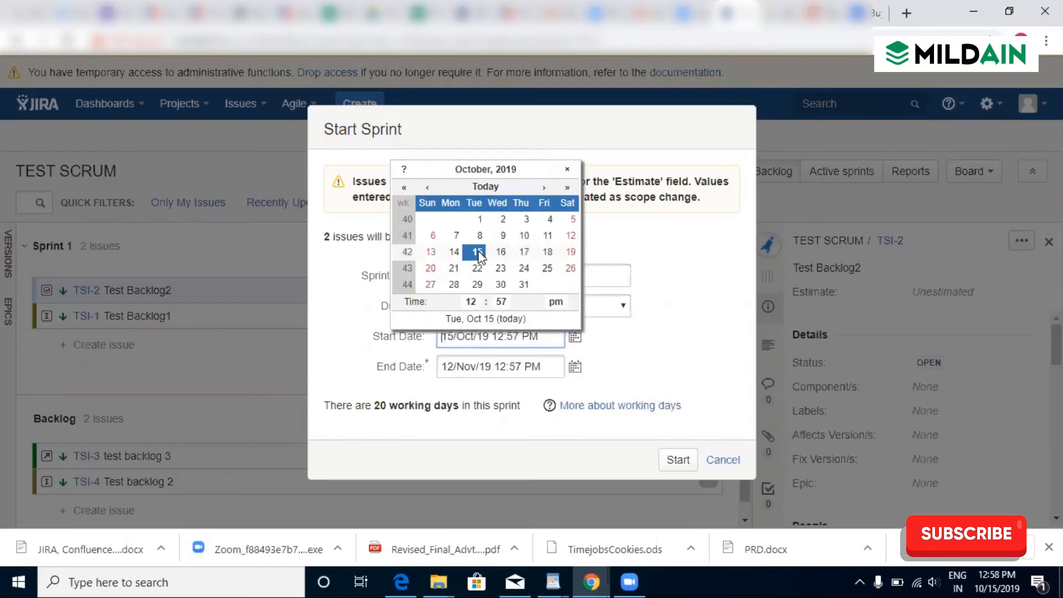
# - Keep 15/Oct/19 as the start date and set the end date to 17/Oct/19
pyautogui.click(575, 367)
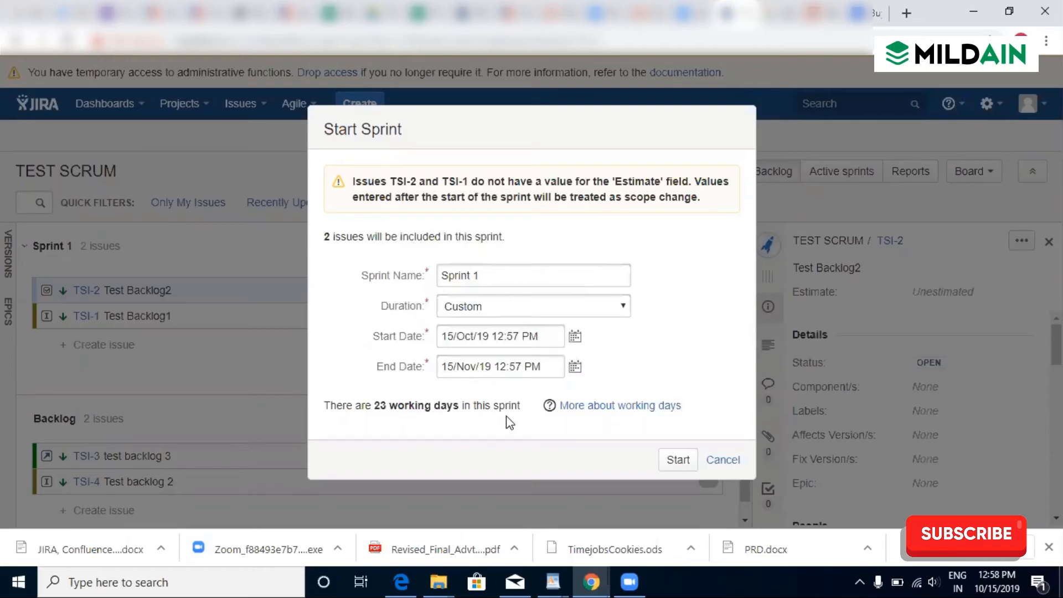
pyautogui.moveTo(610, 397)
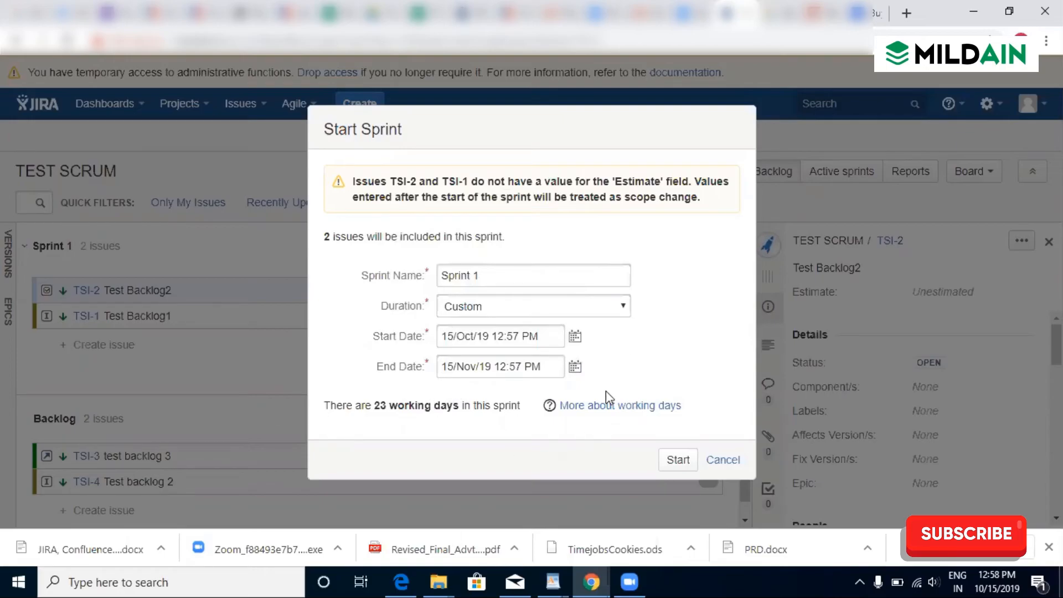
pyautogui.moveTo(702, 445)
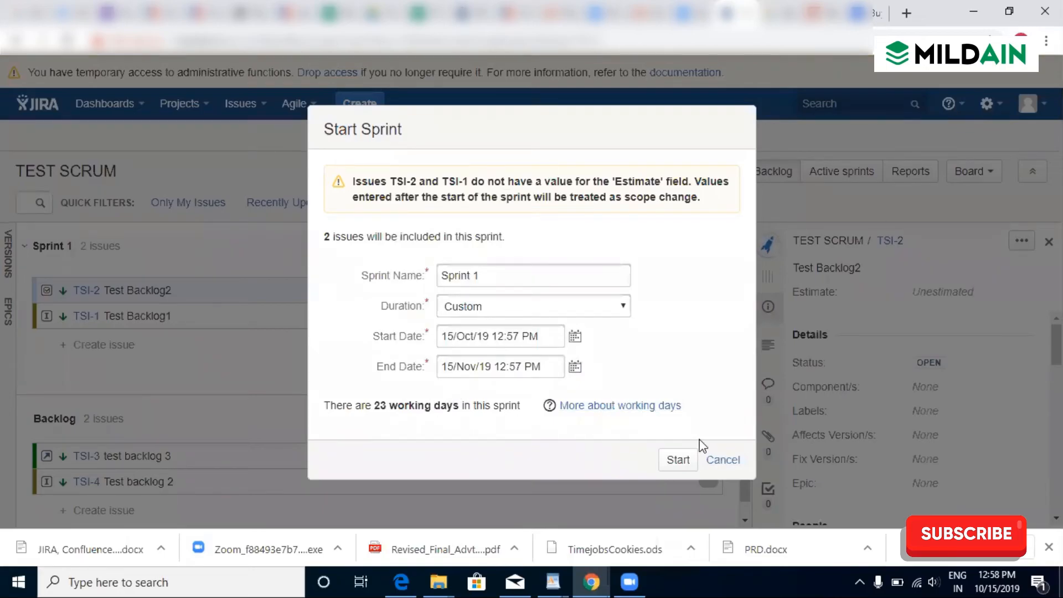
pyautogui.moveTo(587, 372)
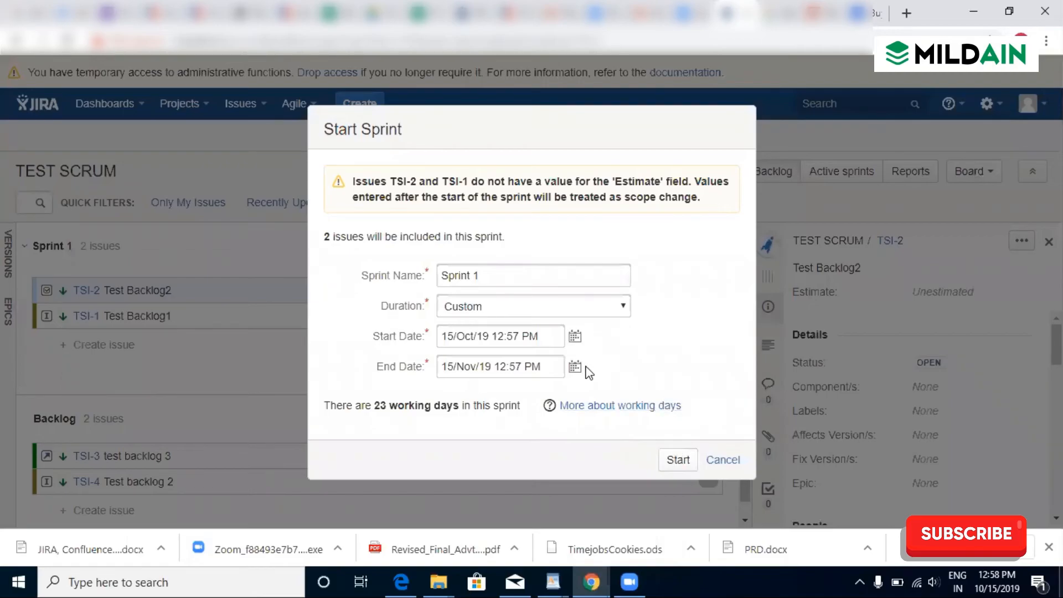
pyautogui.moveTo(576, 366)
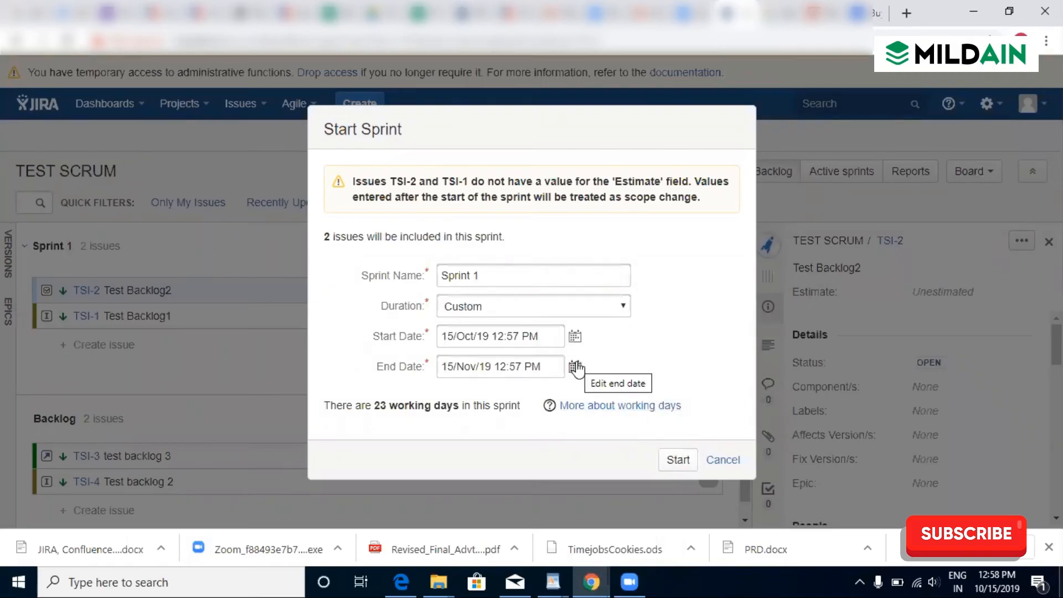
pyautogui.click(575, 367)
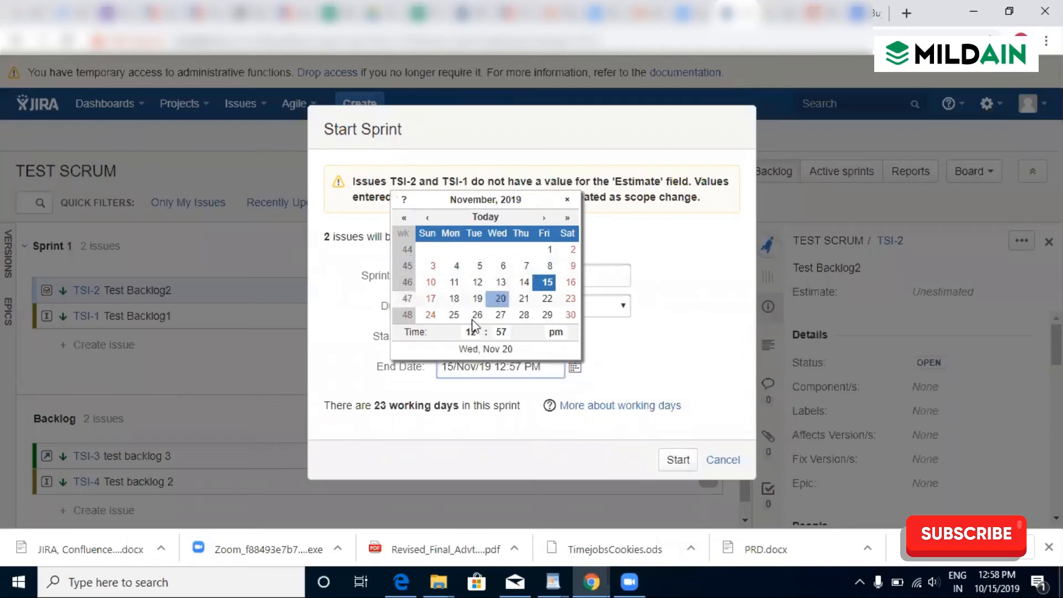
pyautogui.click(427, 217)
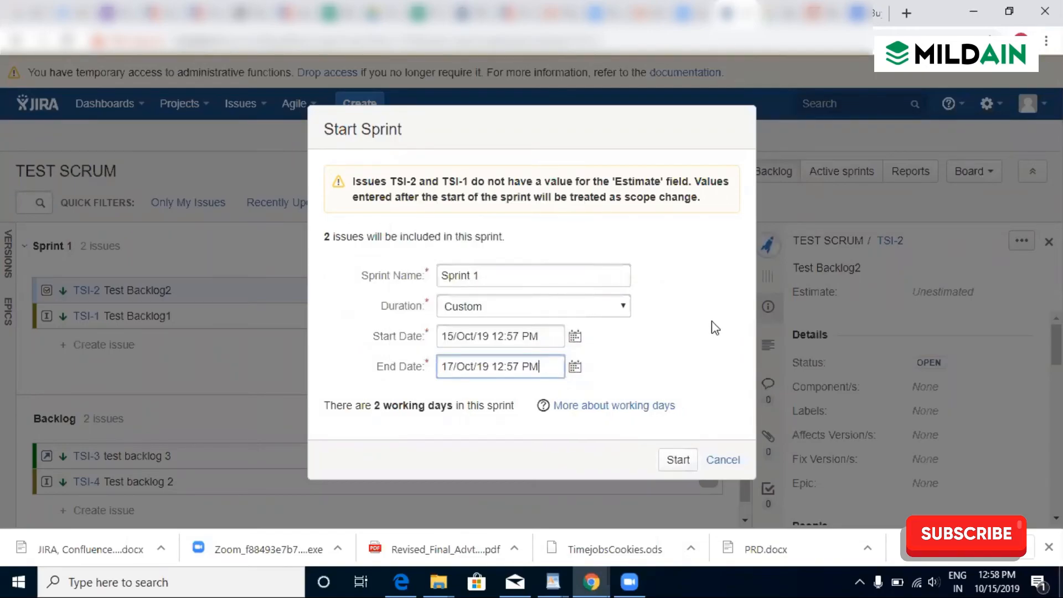
pyautogui.moveTo(441, 418)
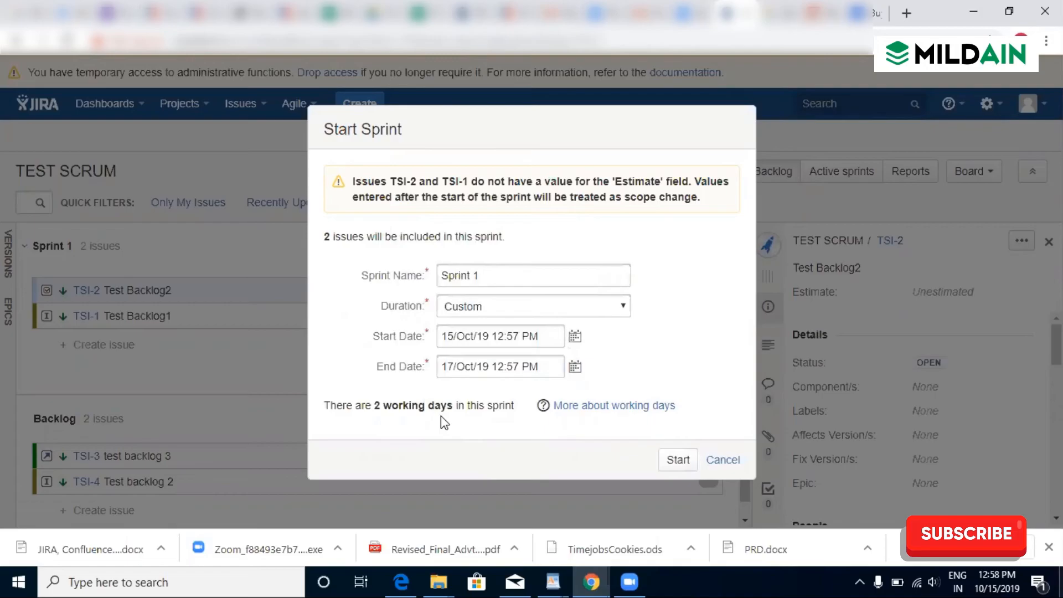
# - Set Sprint 1's duration to 1 week and start it with TSI-2 and TSI-1 in To Do
pyautogui.click(533, 306)
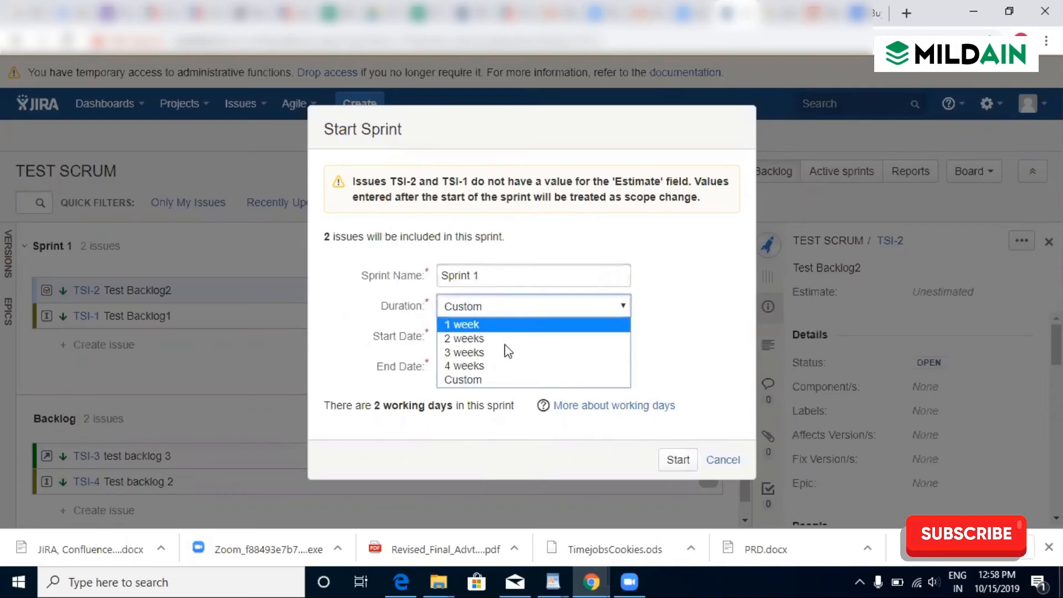
pyautogui.moveTo(501, 324)
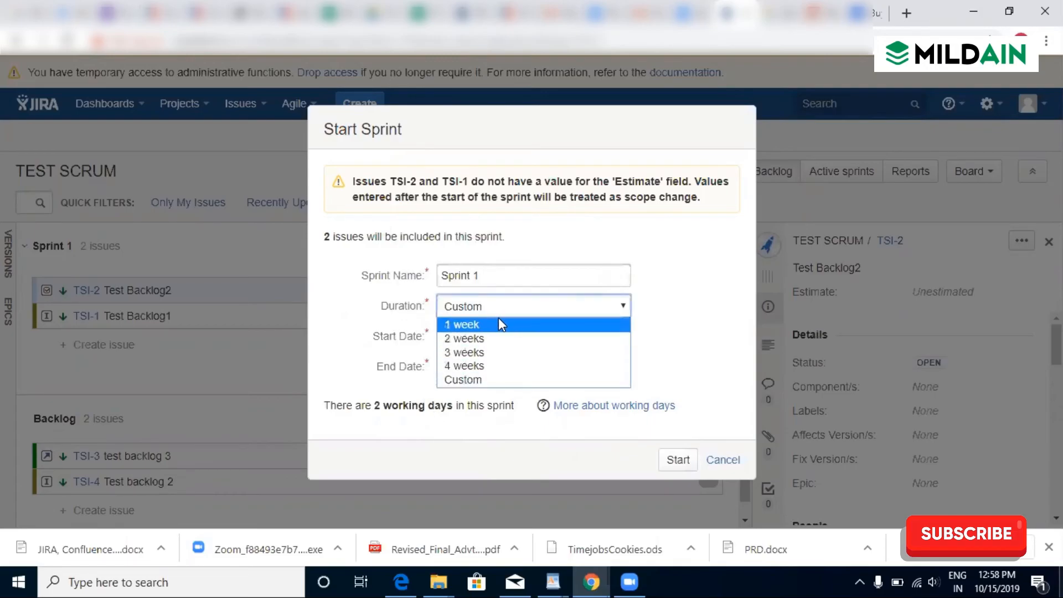
pyautogui.click(461, 325)
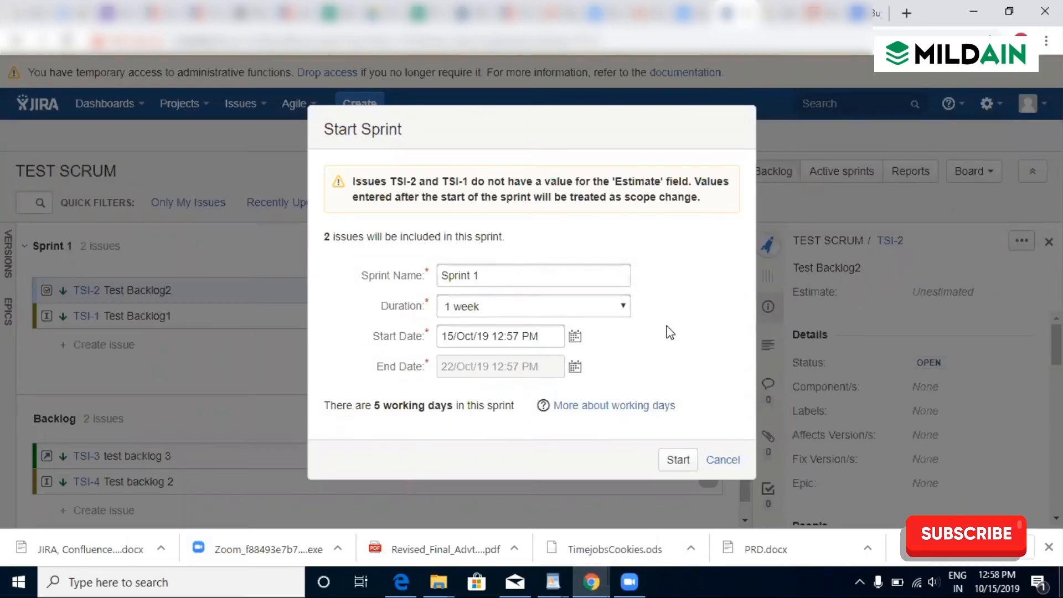
pyautogui.moveTo(491, 306)
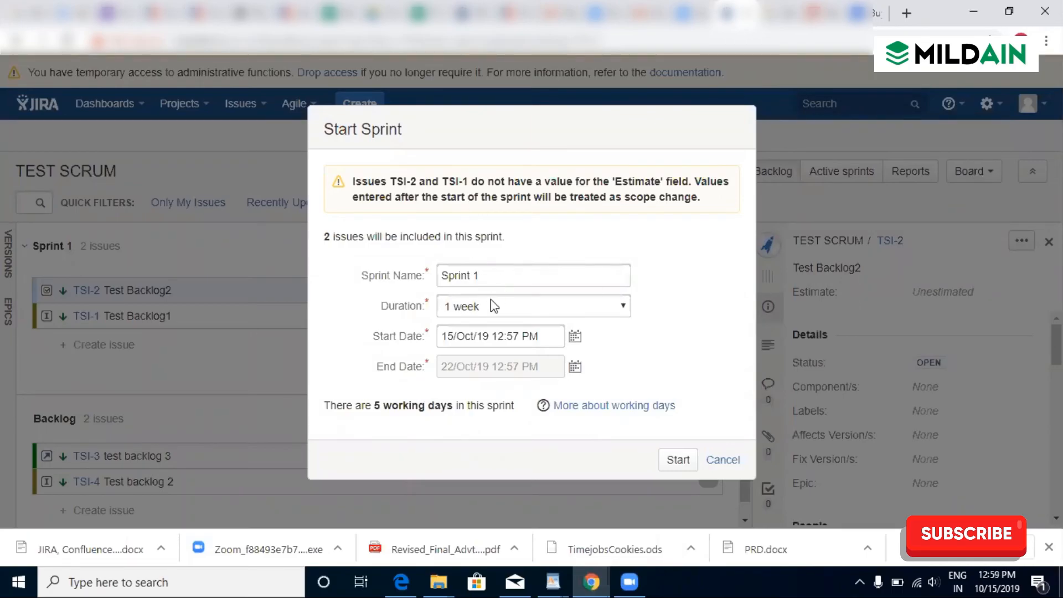
pyautogui.click(532, 306)
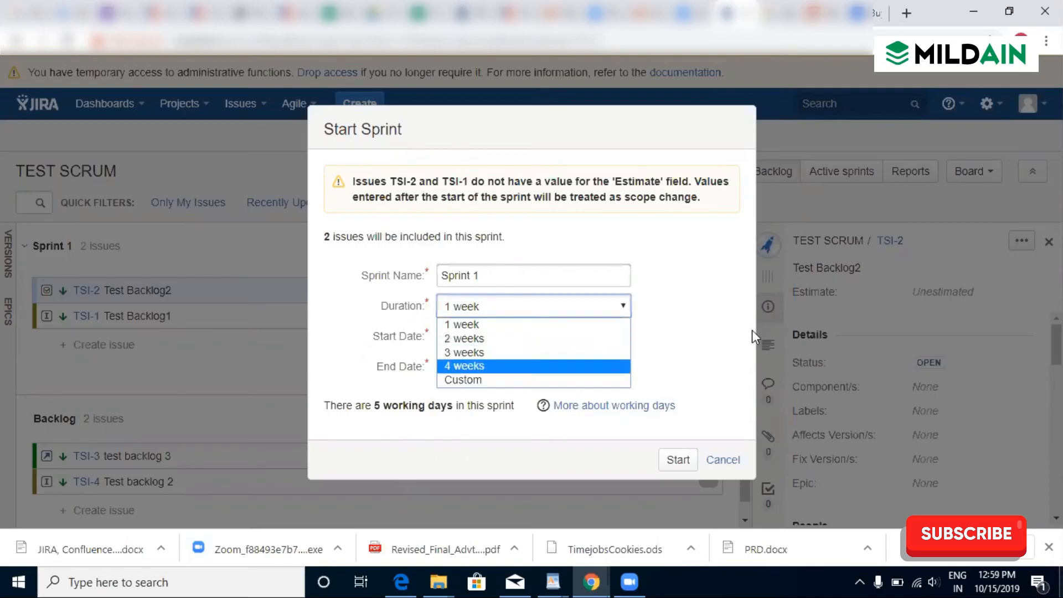
pyautogui.click(461, 324)
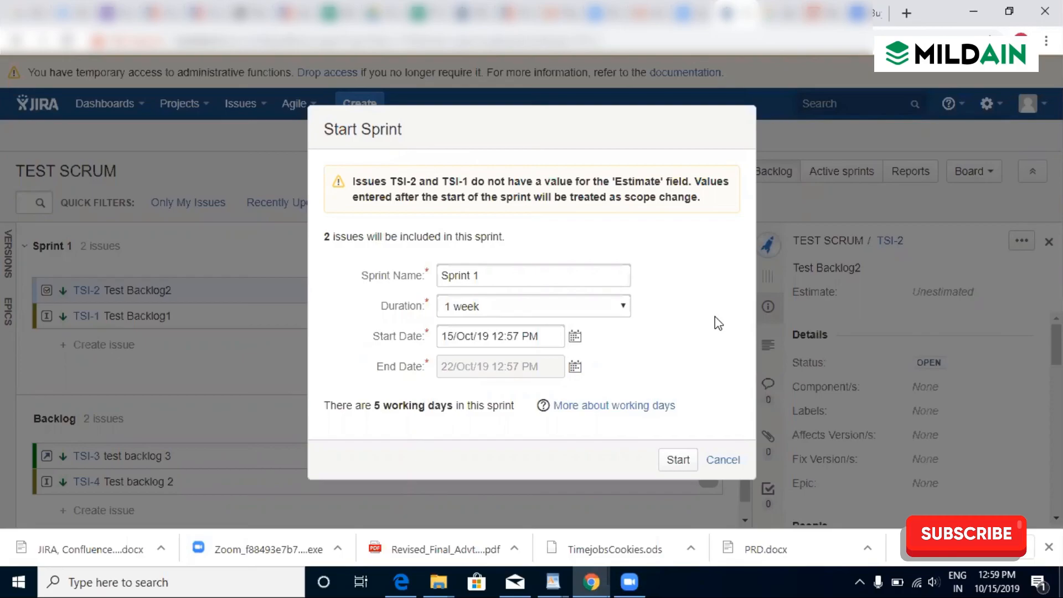
pyautogui.moveTo(331, 325)
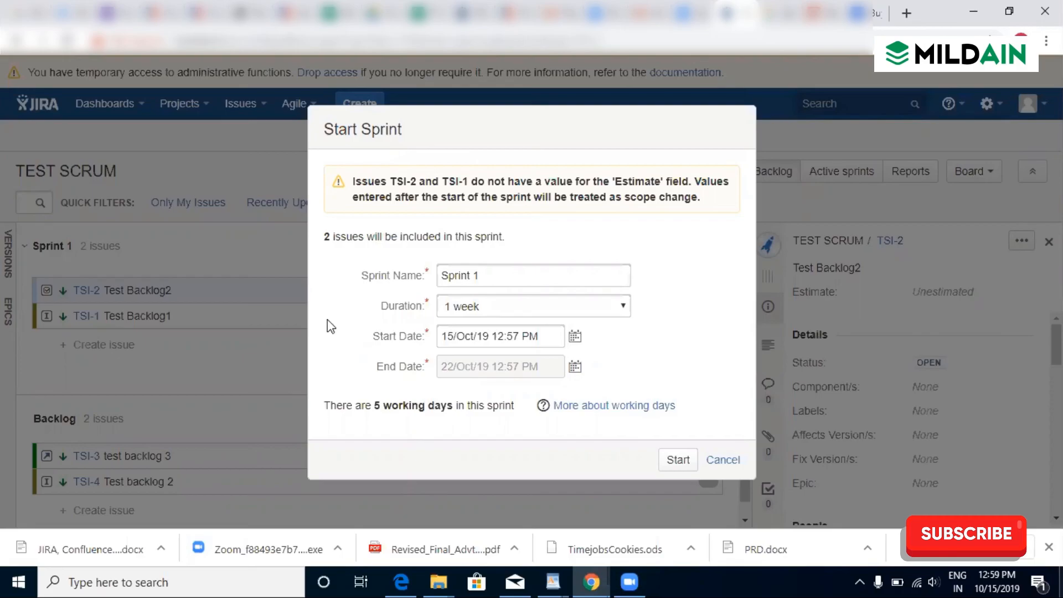
pyautogui.click(677, 459)
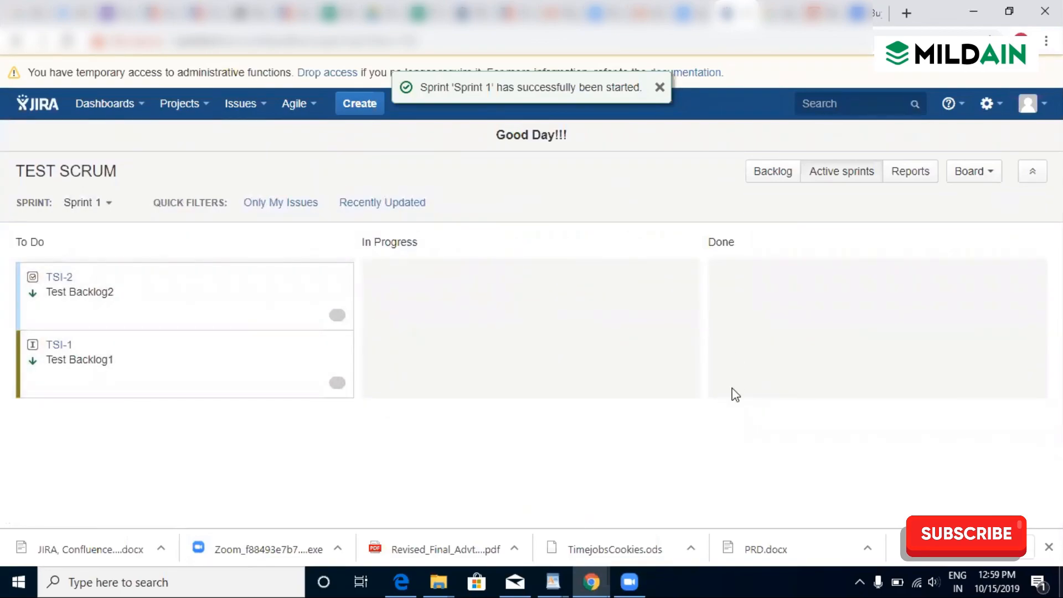
# - From the Active sprints board, view the full TSI-2 Test Backlog2 issue page
pyautogui.click(658, 87)
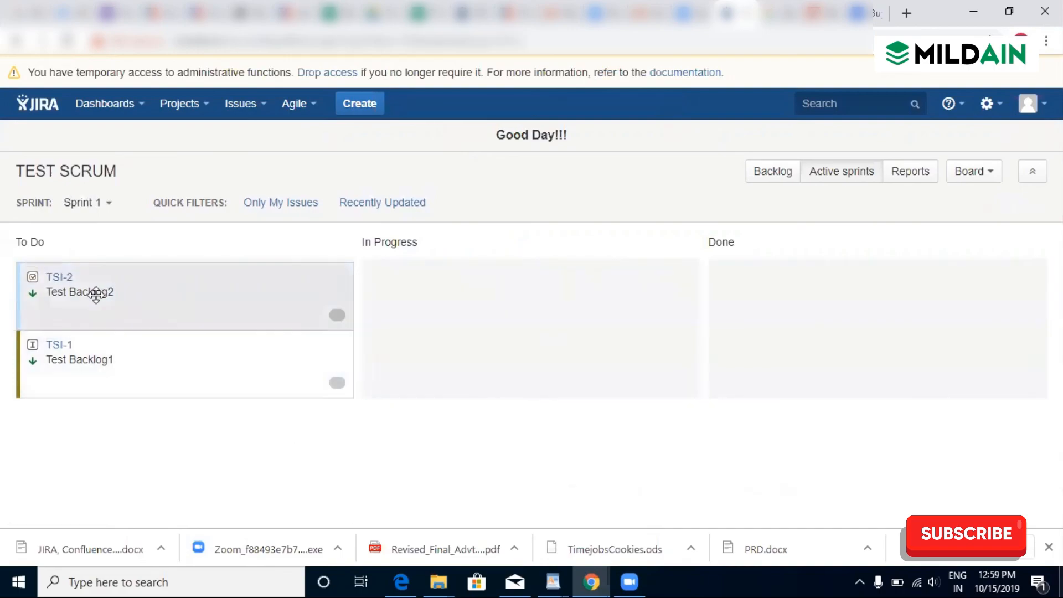
pyautogui.click(58, 276)
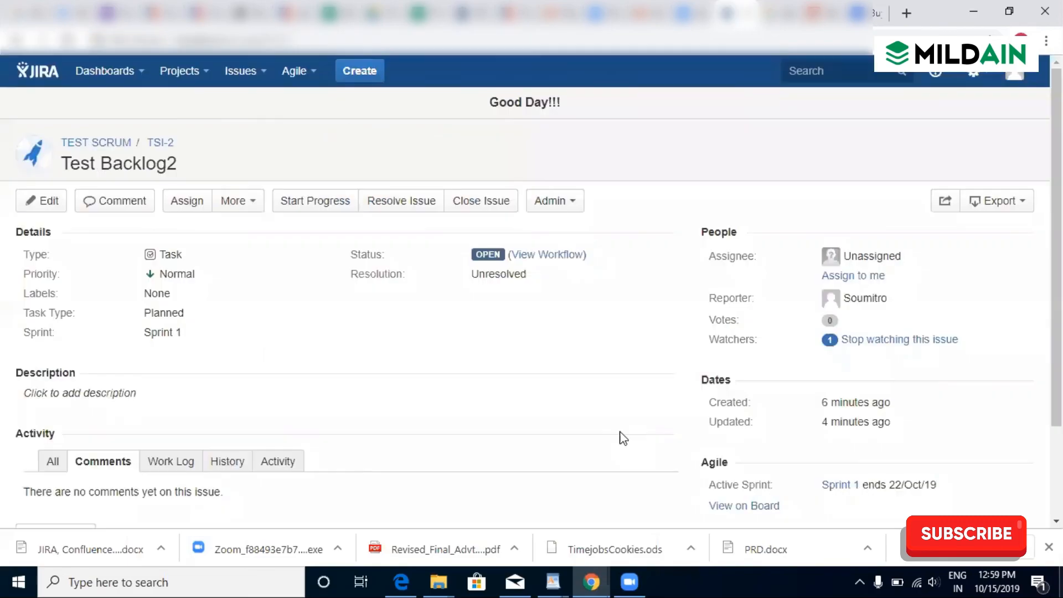
pyautogui.moveTo(390, 400)
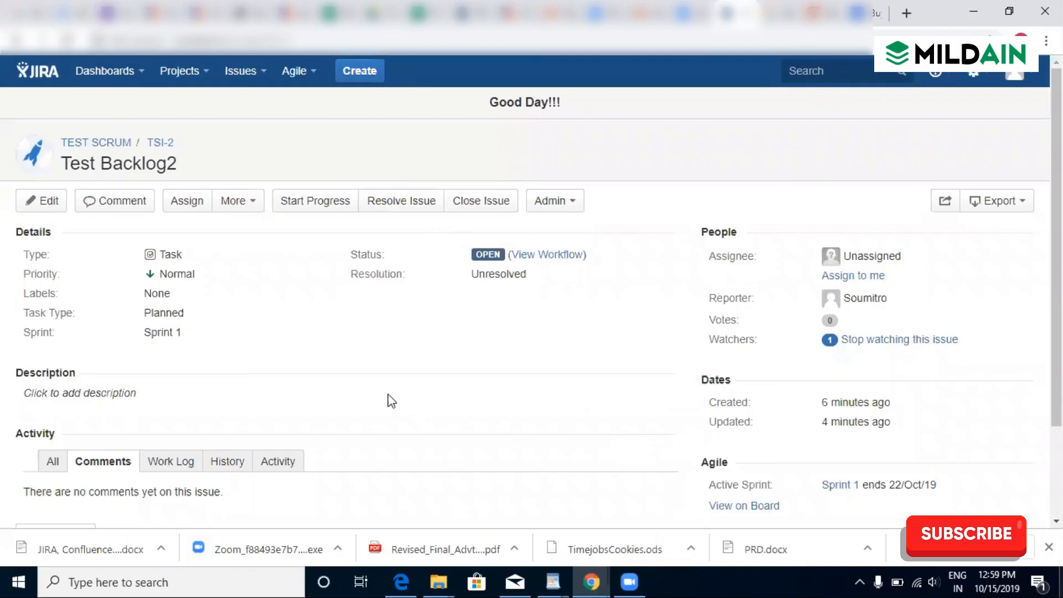